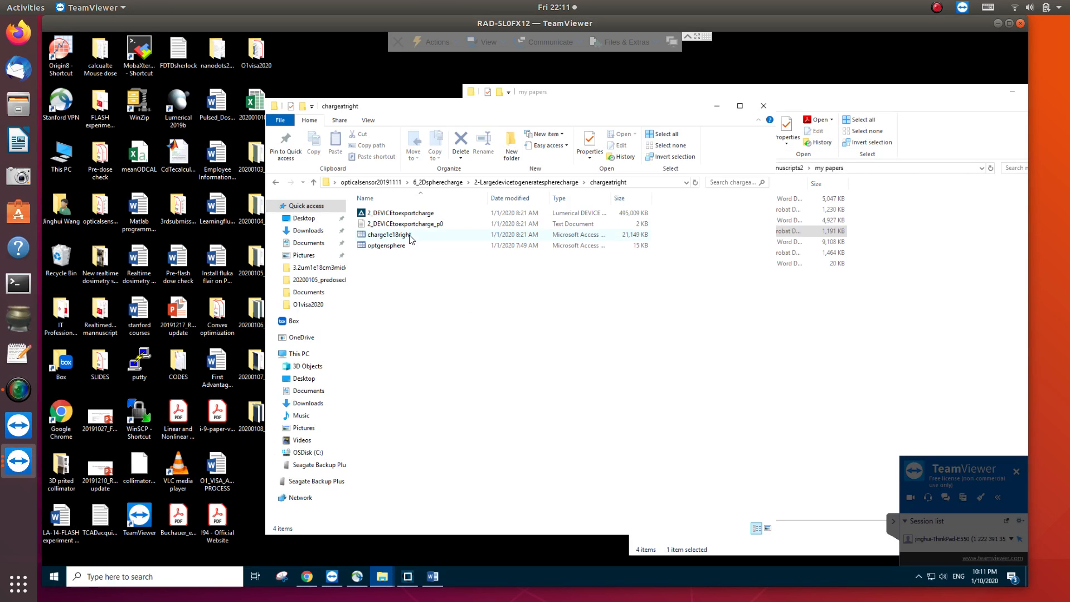
{"action": "mouse_move", "coordinate": [395, 237]}
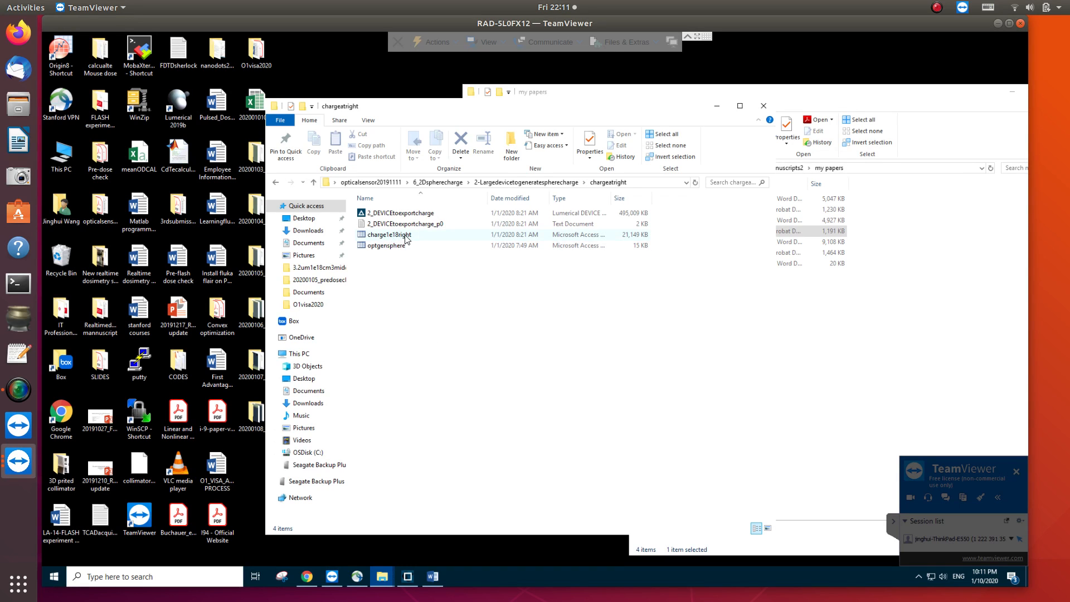
{"action": "mouse_move", "coordinate": [405, 235]}
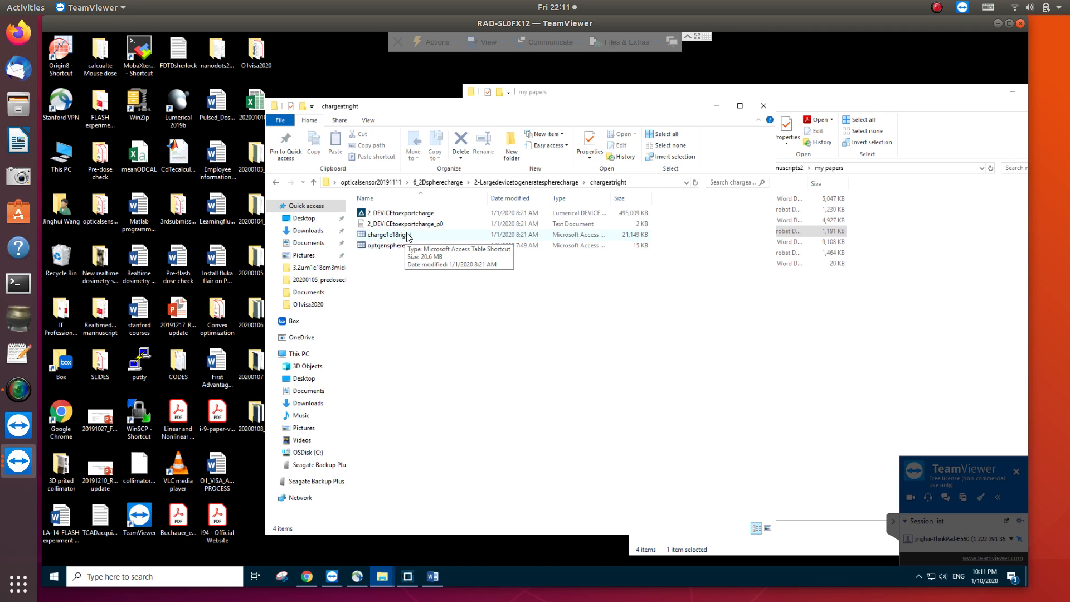
{"action": "mouse_move", "coordinate": [411, 238]}
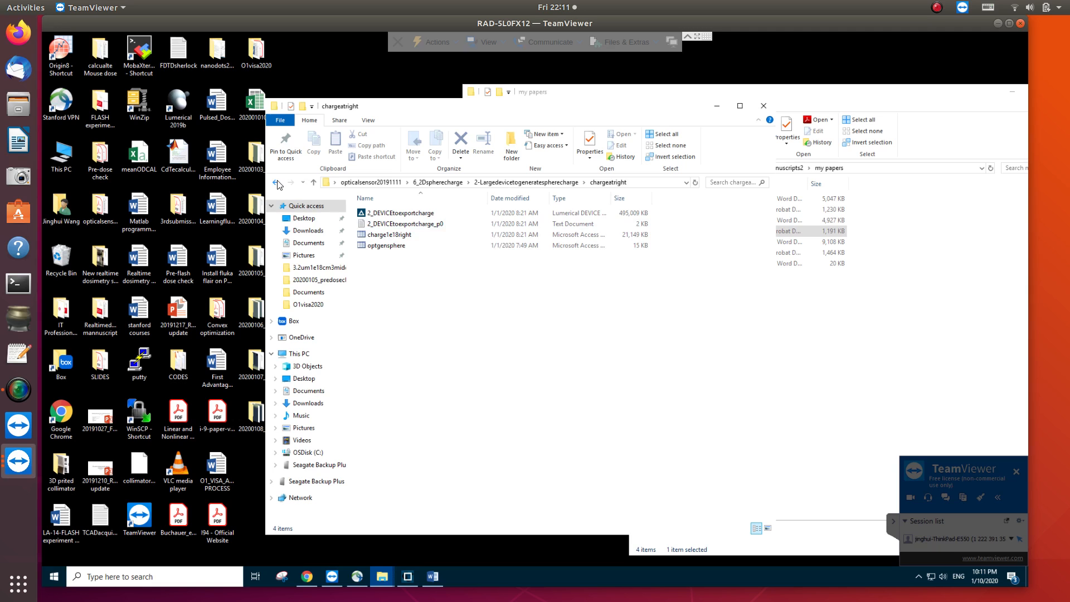
Return to the 3.2um1e18cm3middle folder and select the CdTe_FDTD_2D project
{"action": "left_click", "coordinate": [277, 181]}
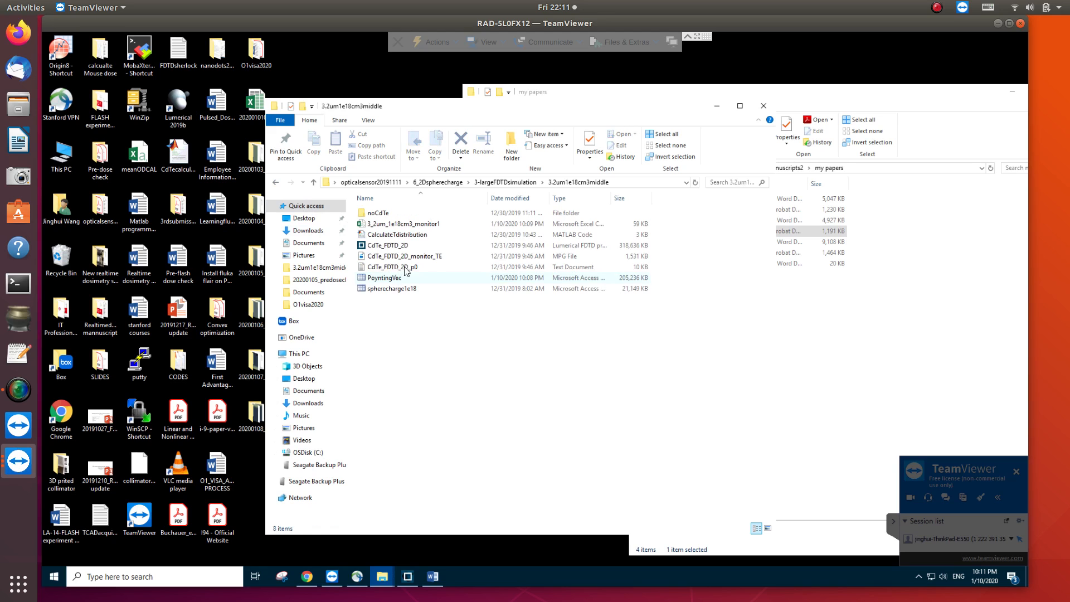
{"action": "left_click", "coordinate": [384, 245]}
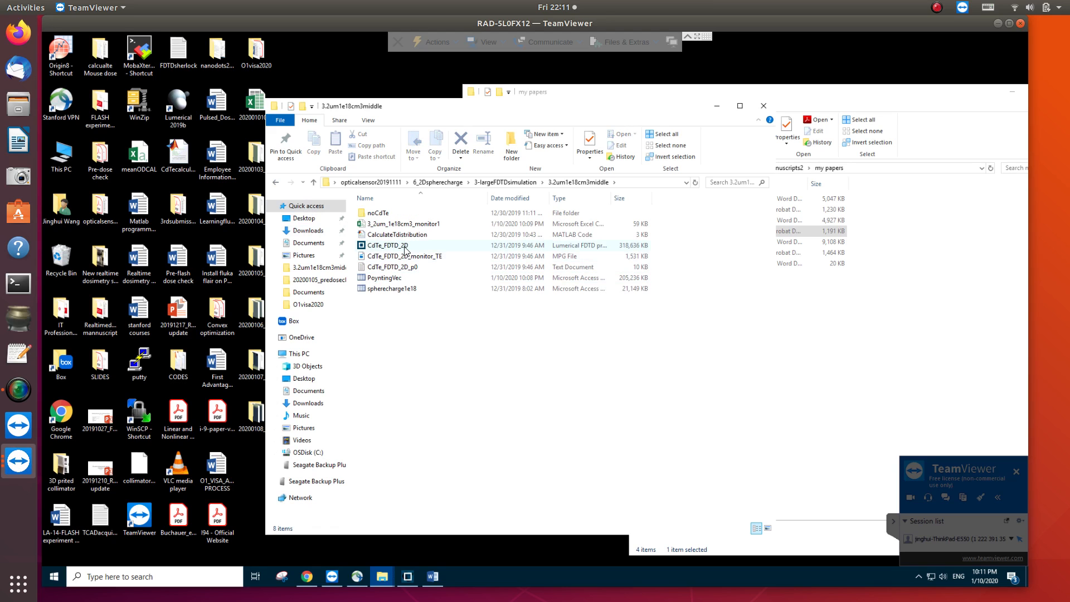
Load CdTe_FDTD_2D.fsp and show monitor_1's recorded E, H and P results
{"action": "double_click", "coordinate": [384, 246]}
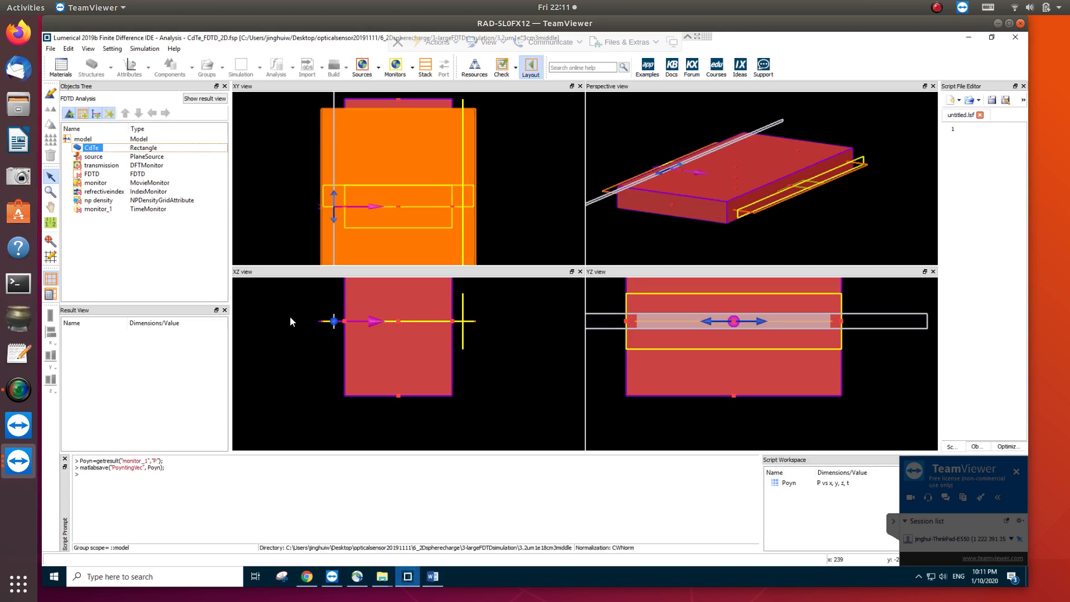
{"action": "mouse_move", "coordinate": [418, 177]}
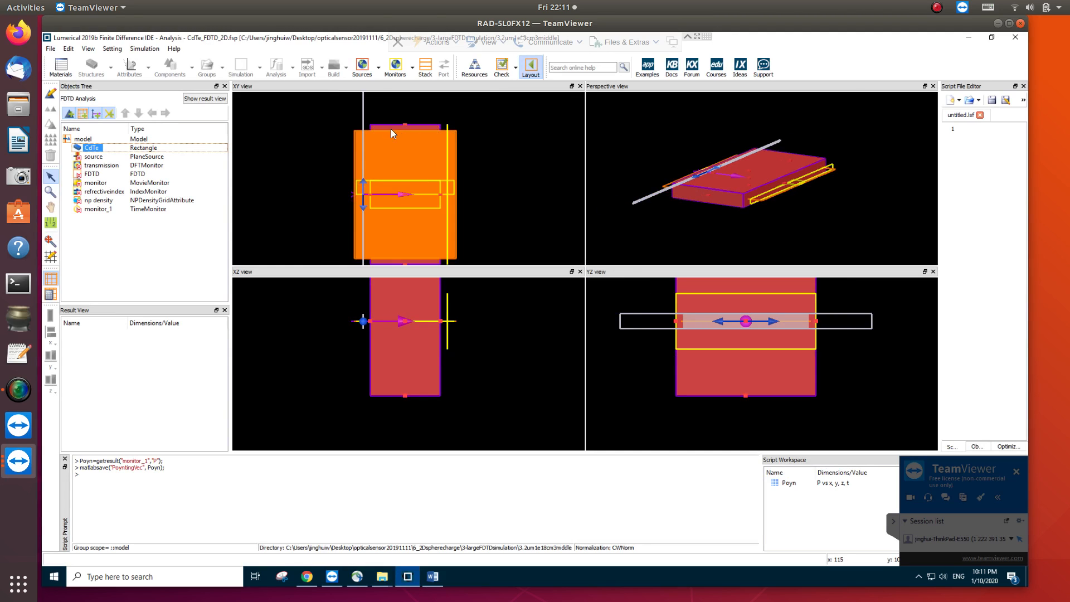
{"action": "mouse_move", "coordinate": [362, 138]}
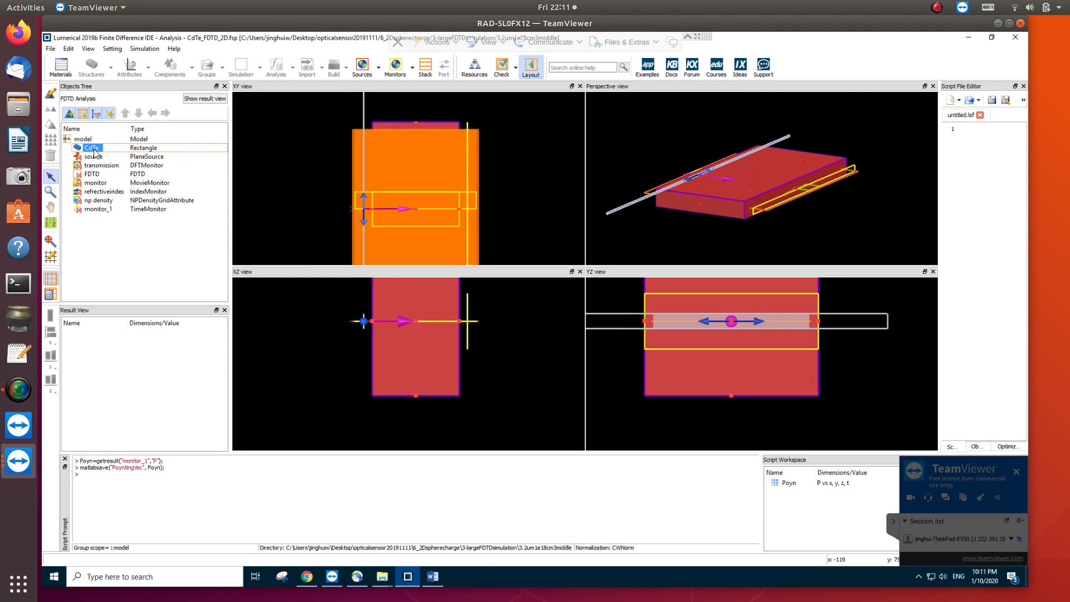
{"action": "mouse_move", "coordinate": [150, 157]}
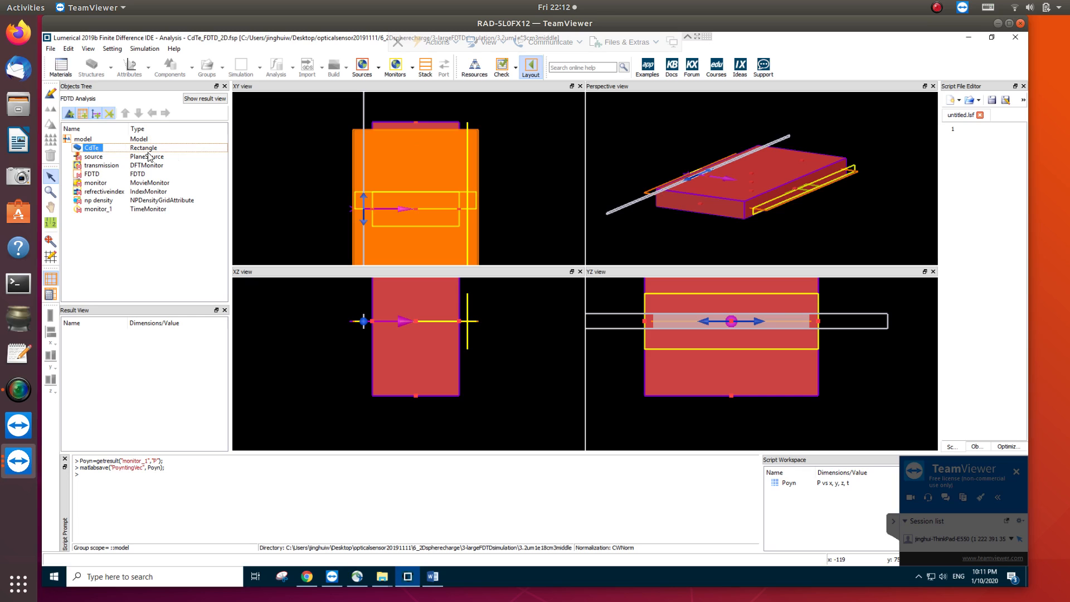
{"action": "mouse_move", "coordinate": [302, 168]}
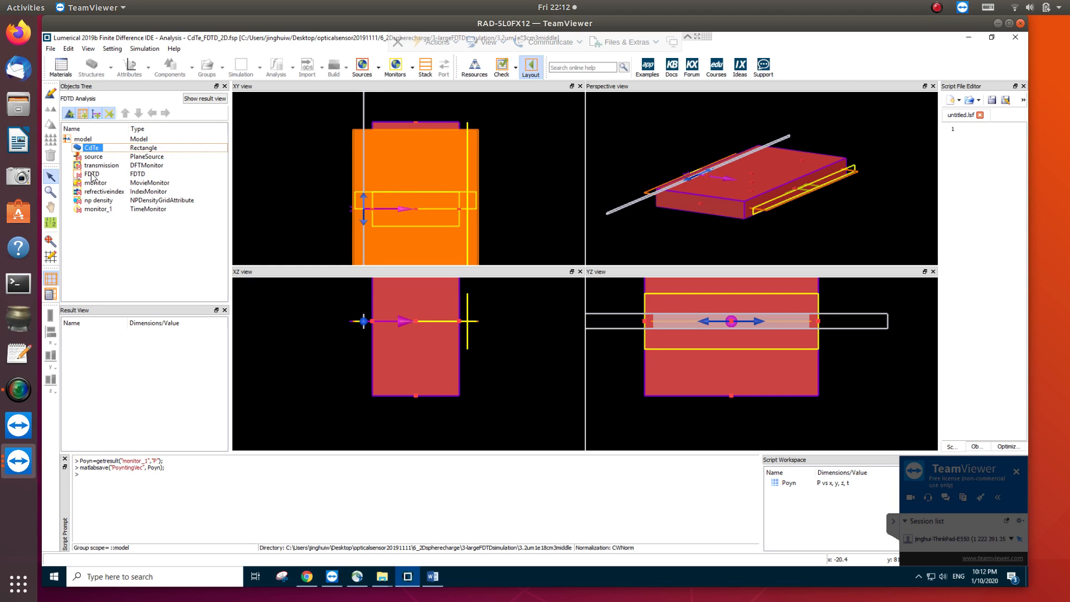
{"action": "left_click", "coordinate": [91, 174]}
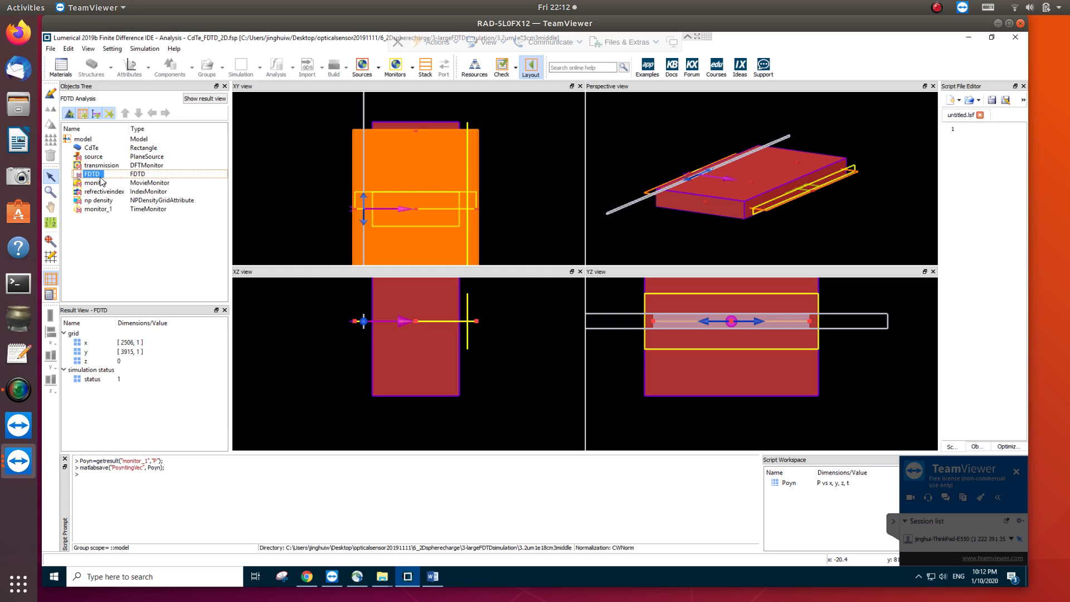
{"action": "mouse_move", "coordinate": [373, 175]}
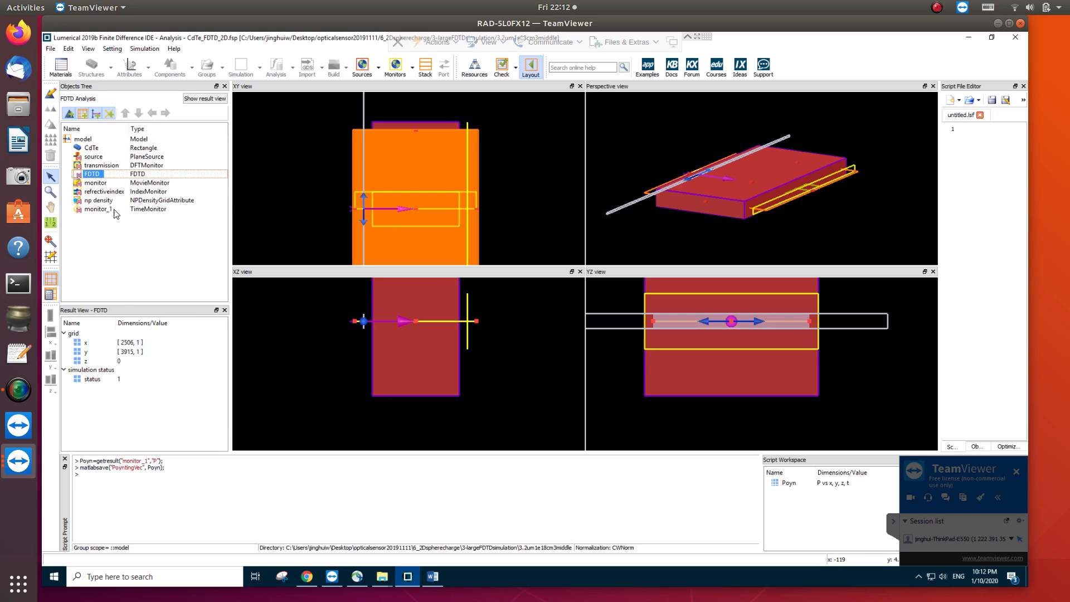
{"action": "mouse_move", "coordinate": [93, 214]}
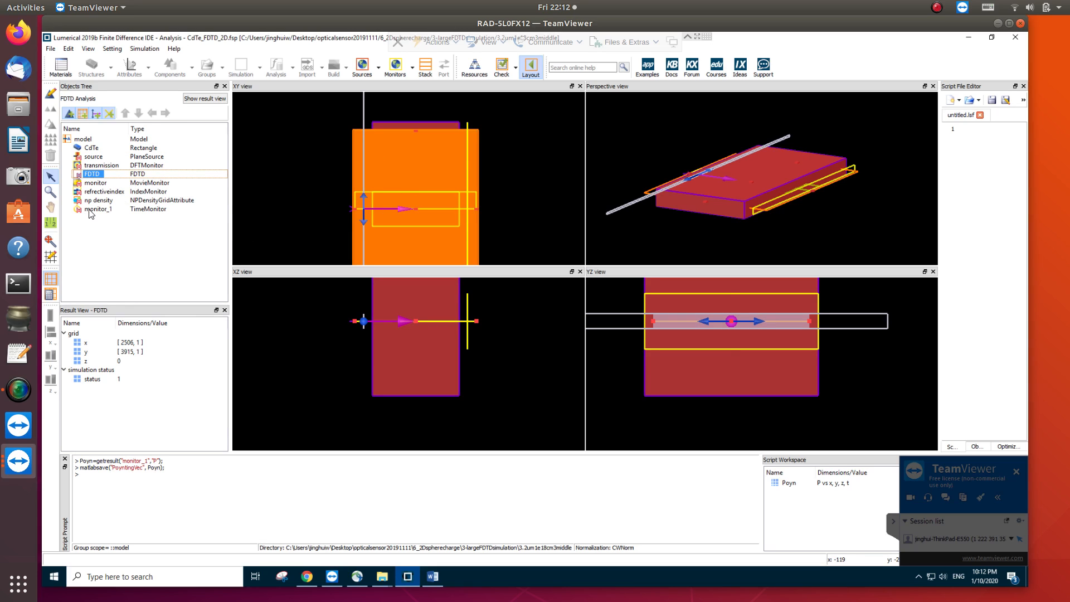
{"action": "left_click", "coordinate": [101, 208]}
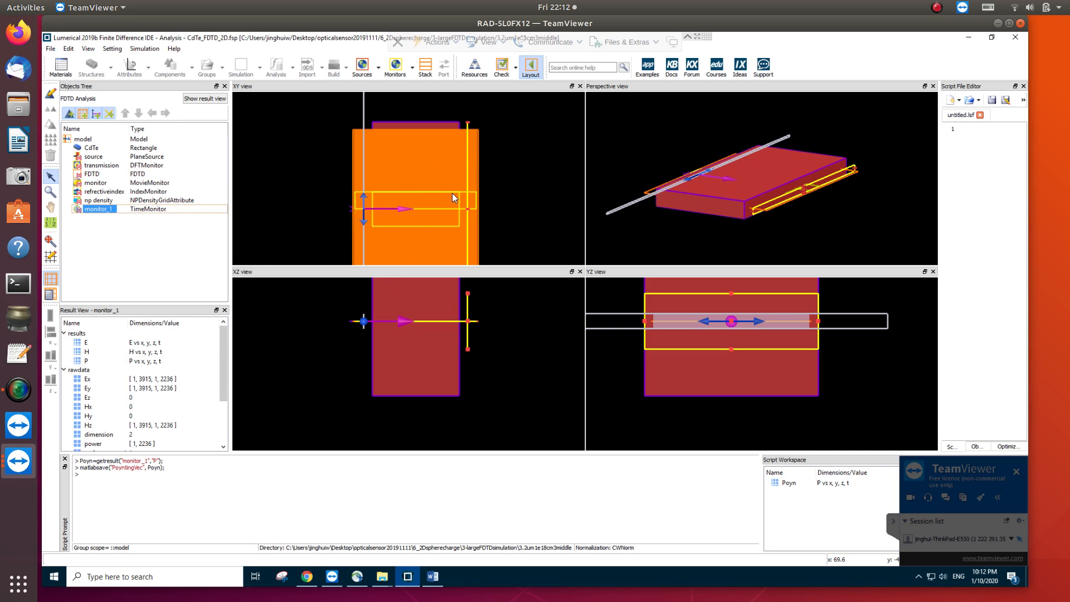
{"action": "mouse_move", "coordinate": [476, 181]}
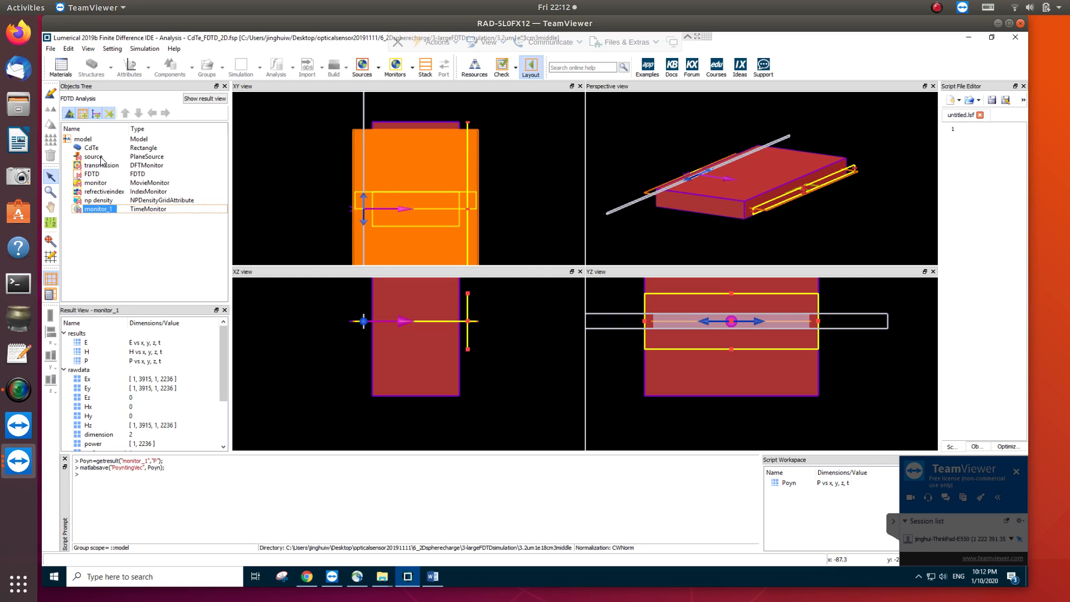
{"action": "right_click", "coordinate": [91, 148]}
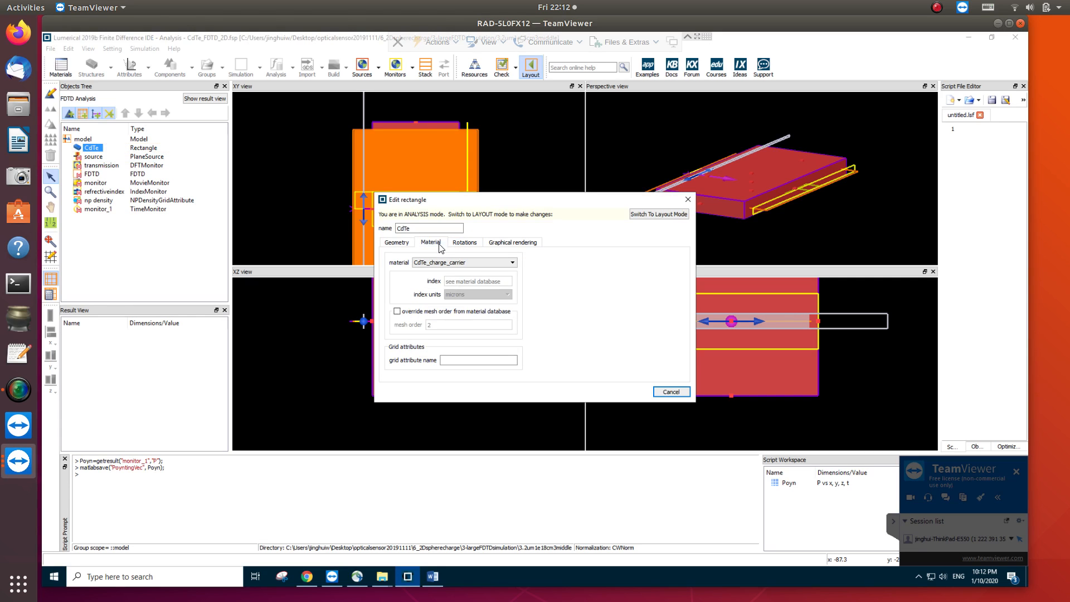
{"action": "left_click", "coordinate": [510, 262]}
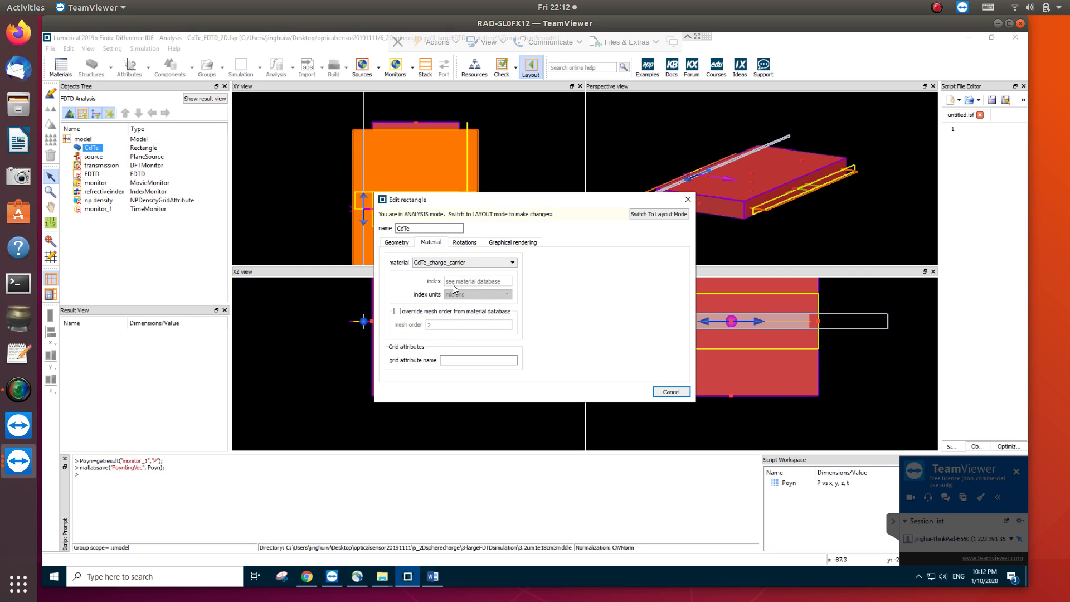
{"action": "left_click", "coordinate": [670, 391]}
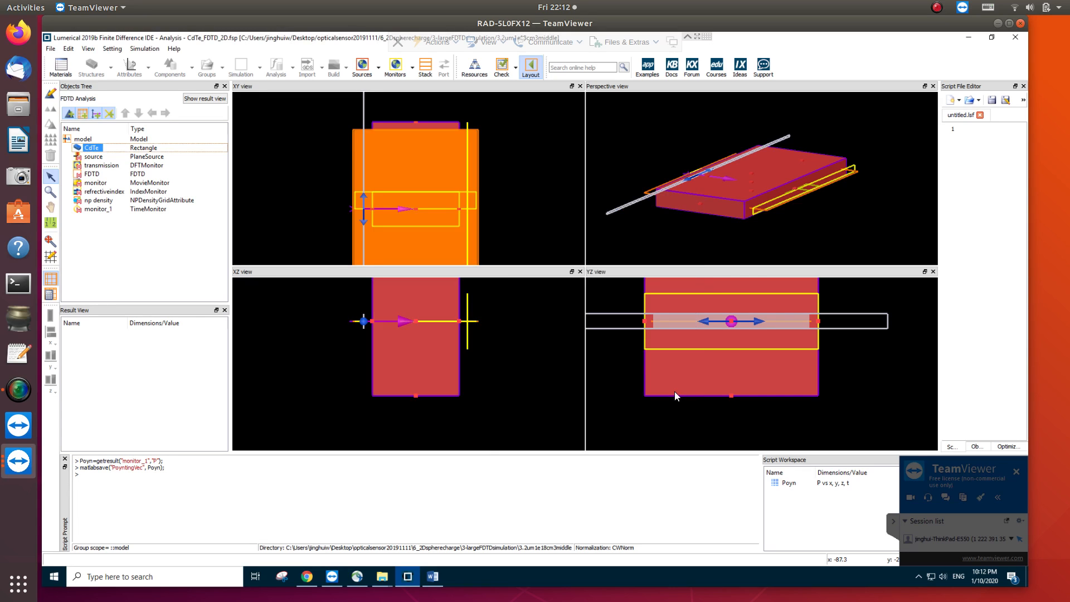
{"action": "mouse_move", "coordinate": [267, 229]}
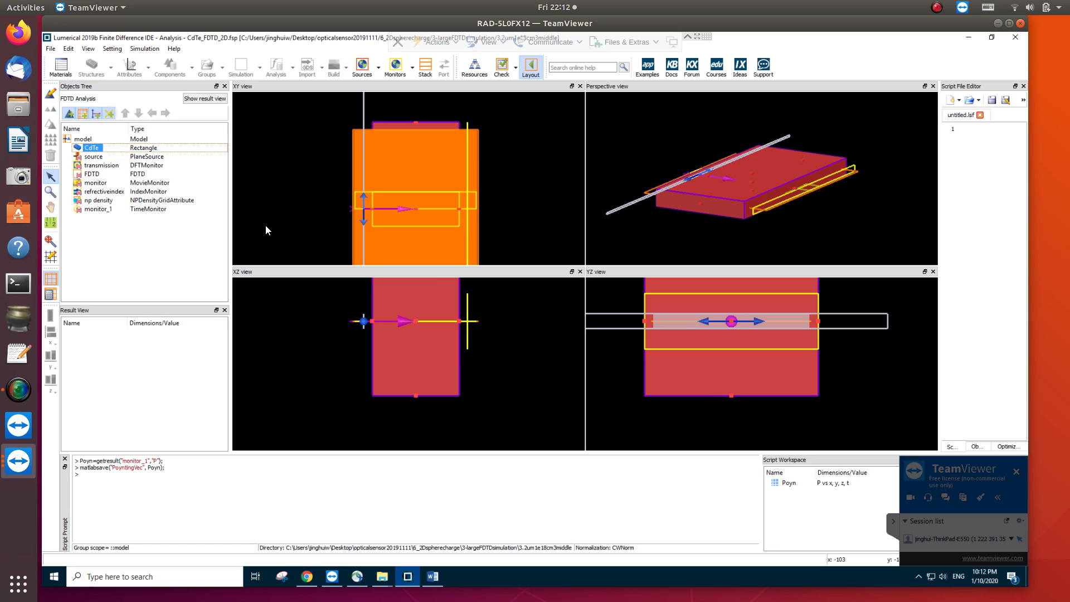
{"action": "mouse_move", "coordinate": [104, 163]}
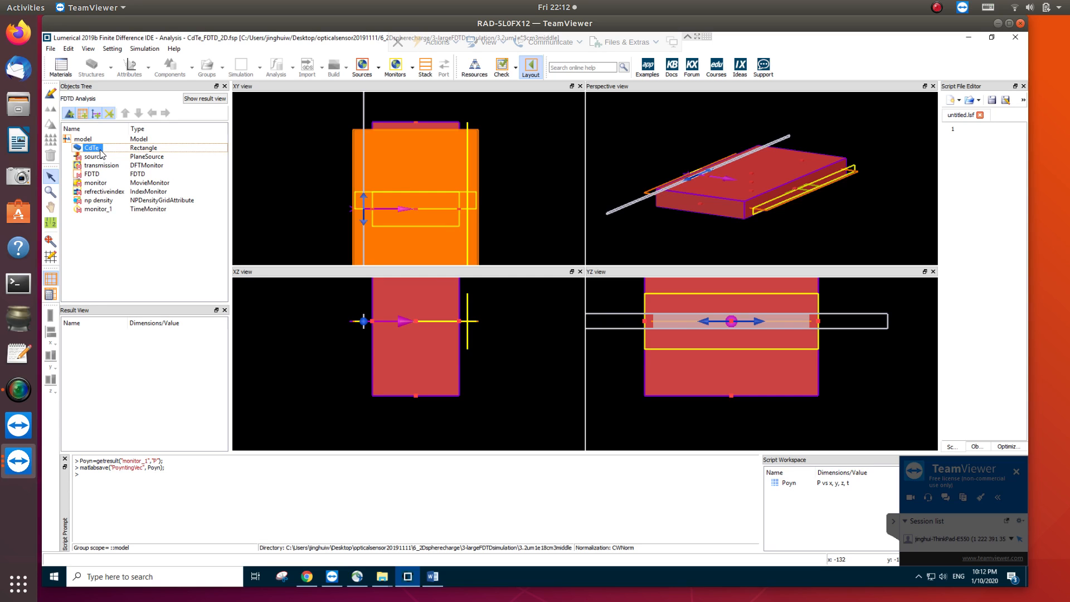
{"action": "mouse_move", "coordinate": [102, 203]}
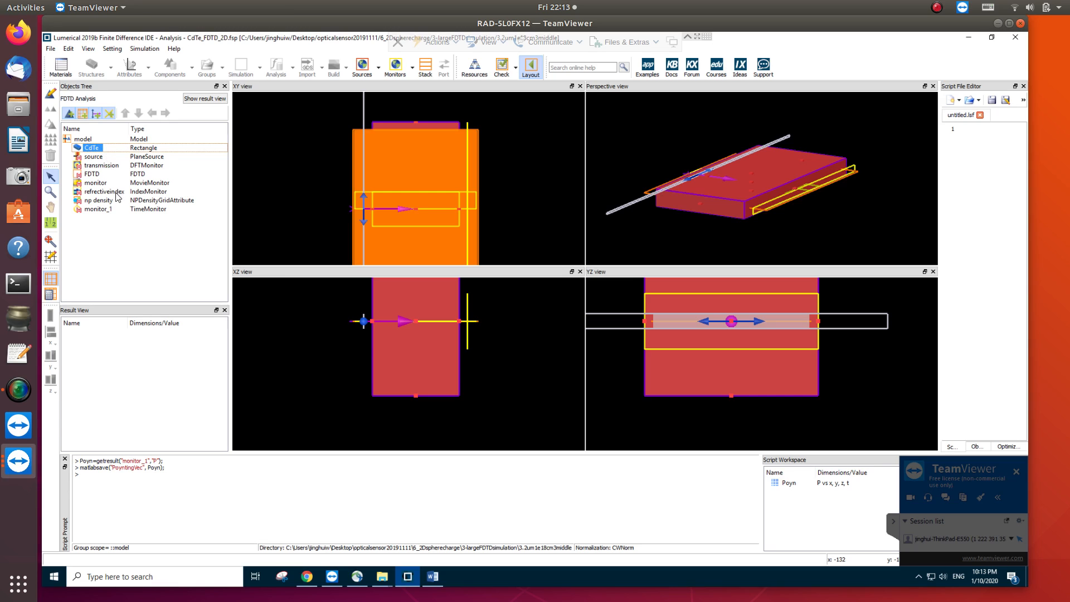
{"action": "left_click", "coordinate": [99, 200]}
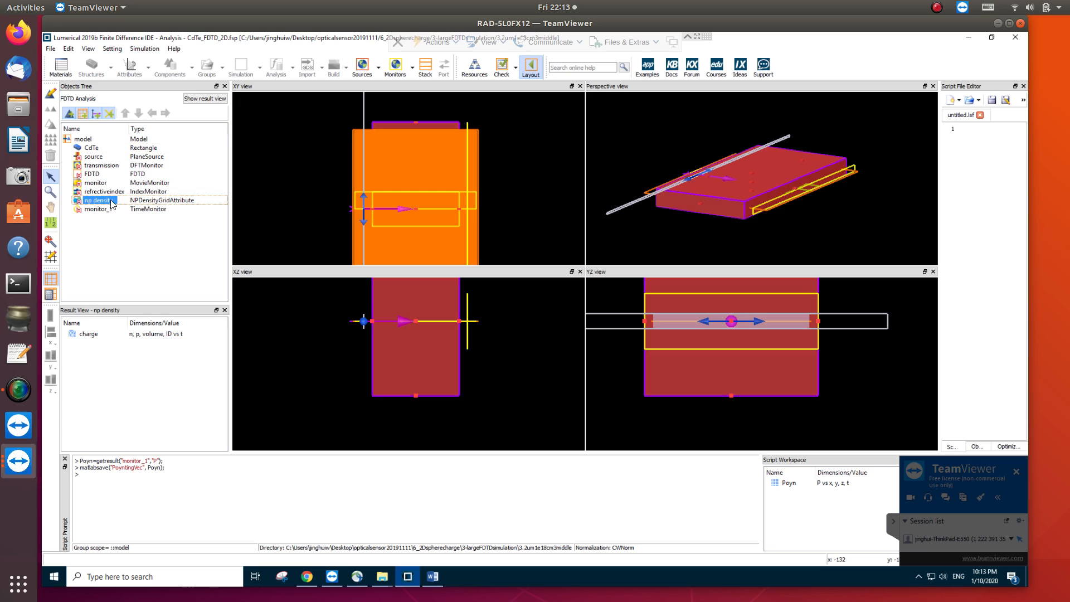
{"action": "double_click", "coordinate": [96, 201]}
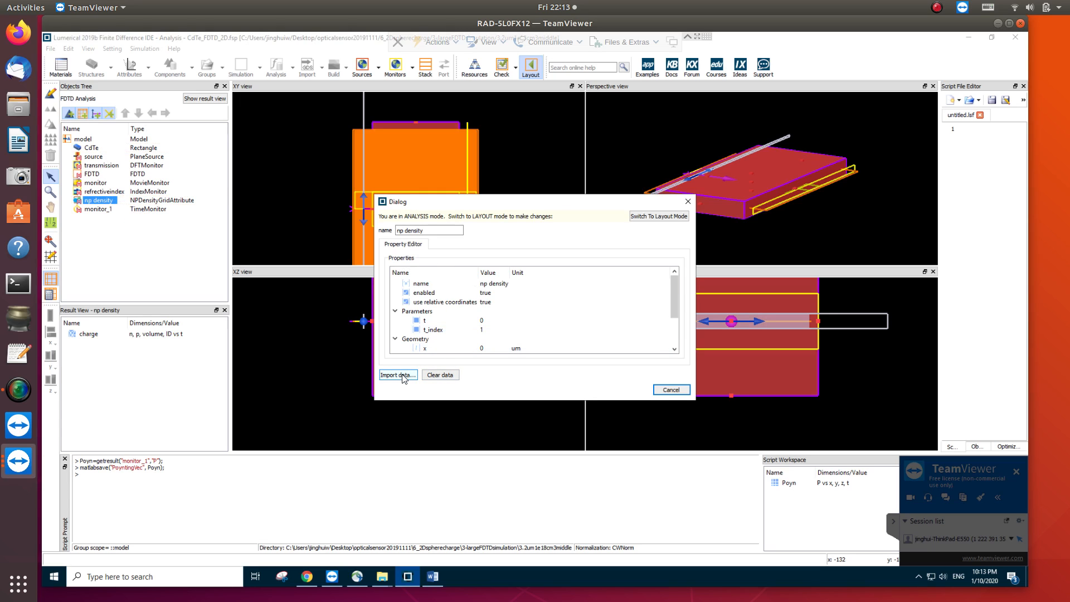
{"action": "left_click", "coordinate": [398, 375]}
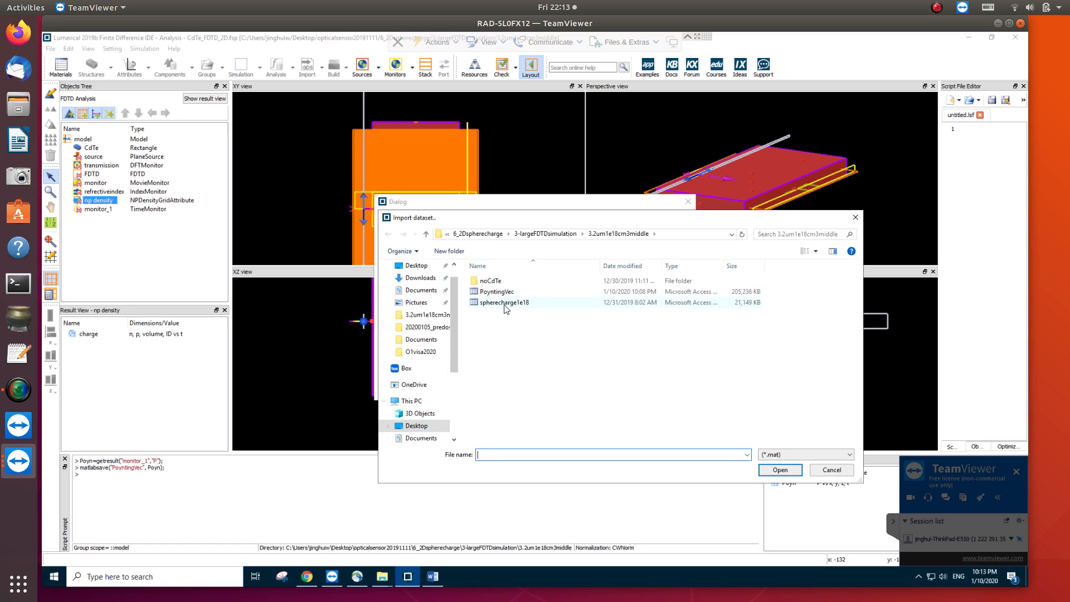
{"action": "mouse_move", "coordinate": [522, 308]}
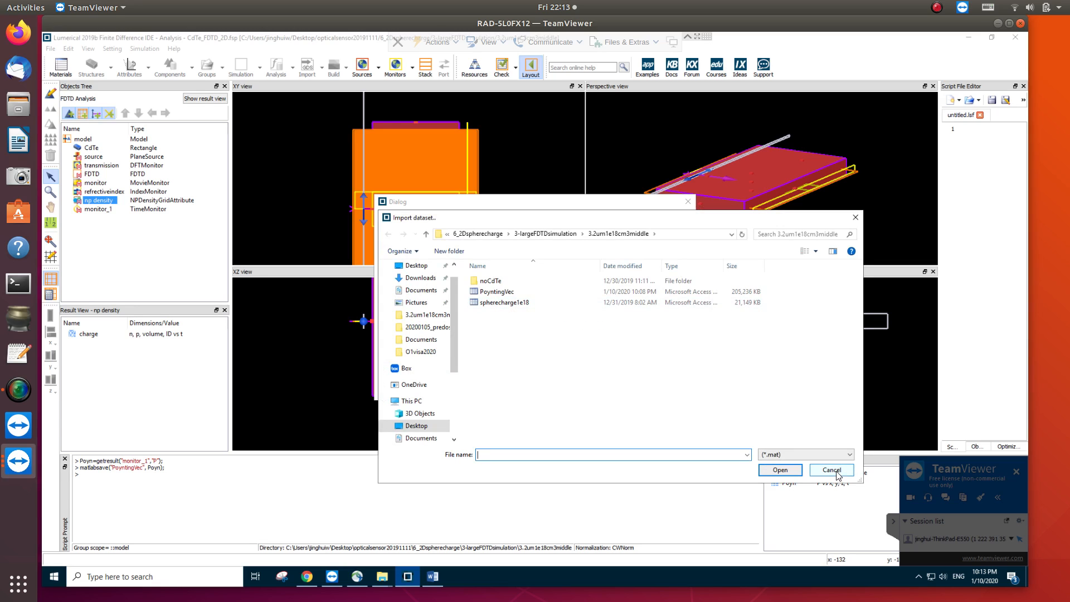
{"action": "left_click", "coordinate": [831, 469]}
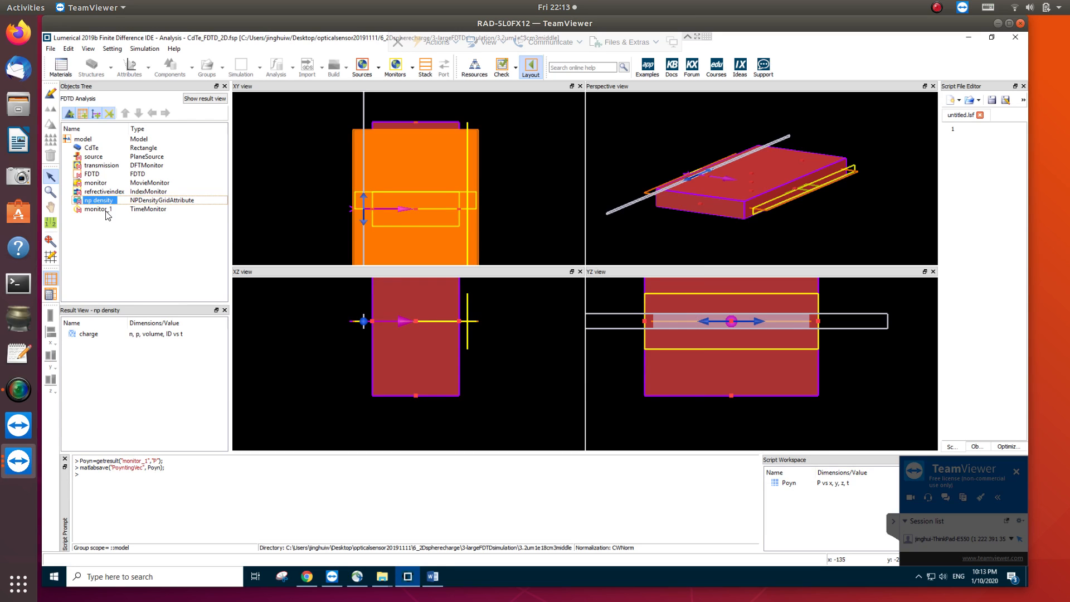
Show monitor_1's Poynting results and the getresult command that exports them to PoyntingVec
{"action": "left_click", "coordinate": [99, 209]}
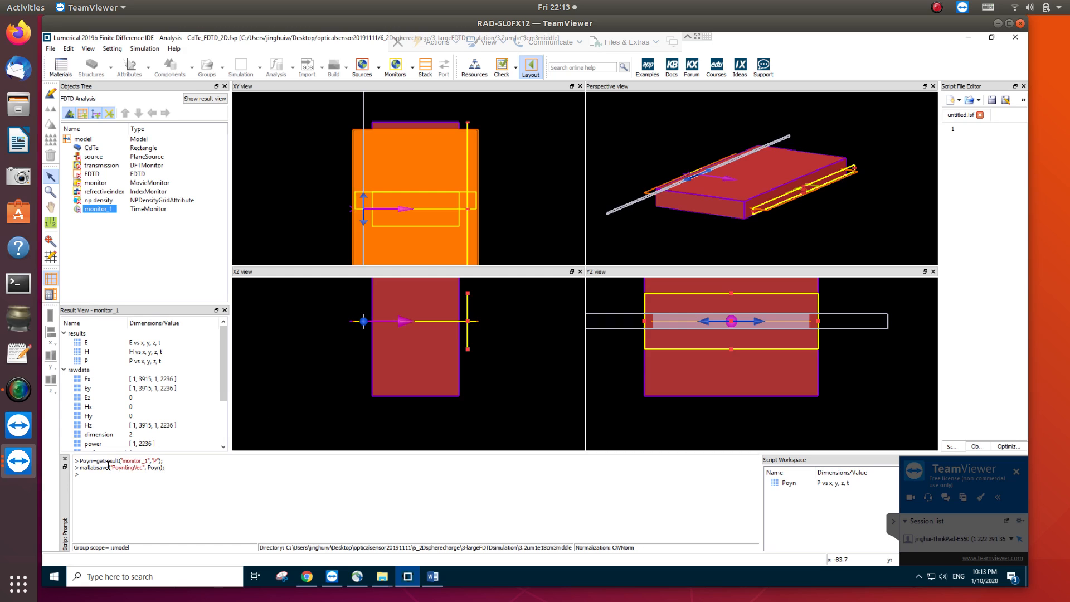
{"action": "double_click", "coordinate": [86, 460]}
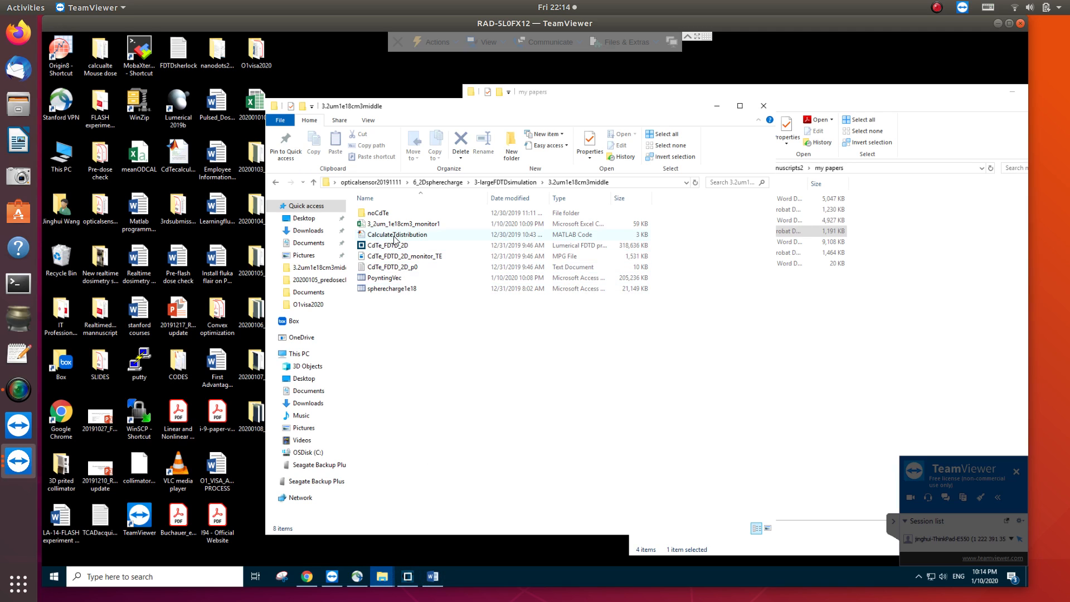
Load CalculateTdistribution.m into the MATLAB Editor
{"action": "double_click", "coordinate": [397, 234]}
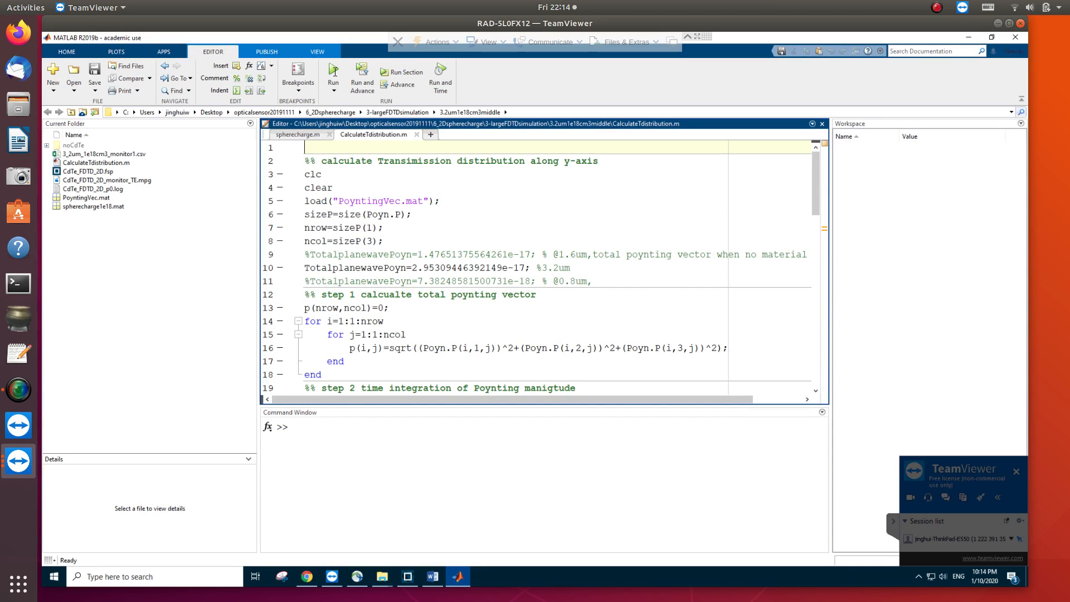
Run CalculateTdistribution to plot transmittance versus y, then dismiss Figure 1
{"action": "left_click", "coordinate": [333, 77]}
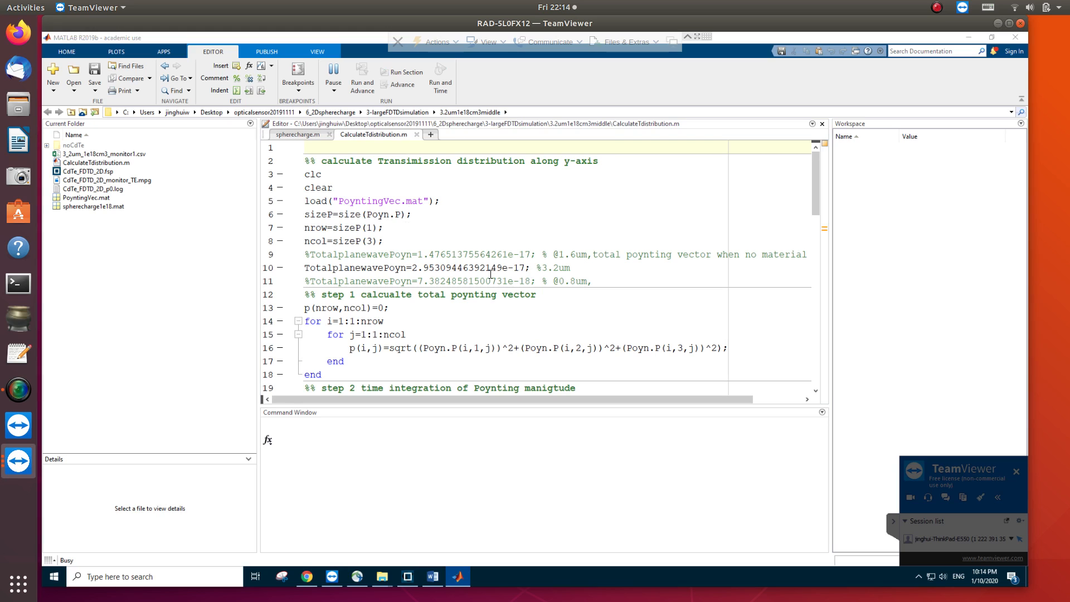
{"action": "left_click", "coordinate": [333, 72]}
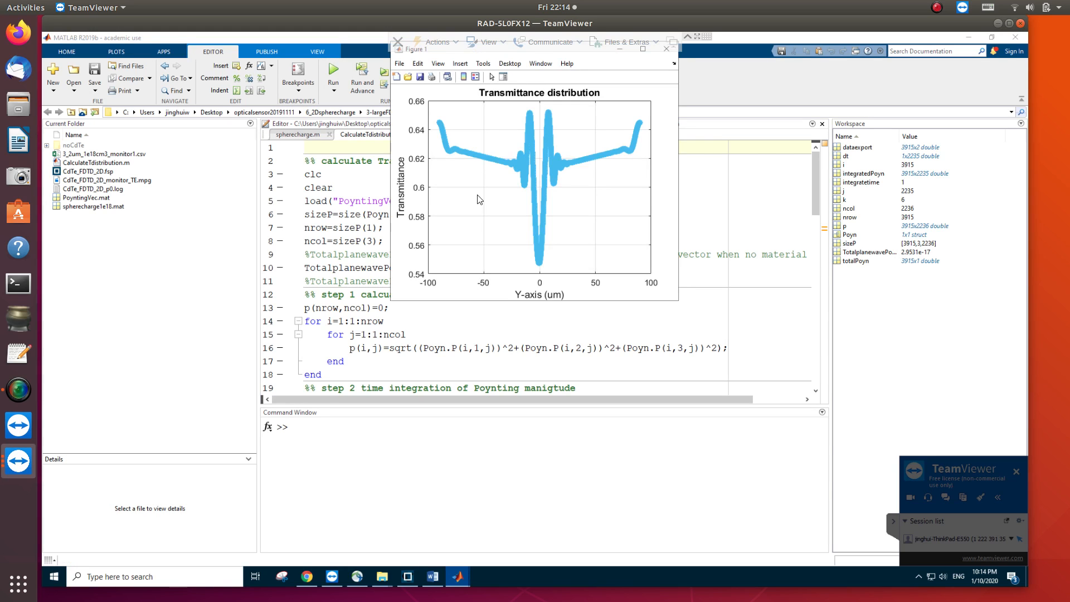
{"action": "mouse_move", "coordinate": [566, 214]}
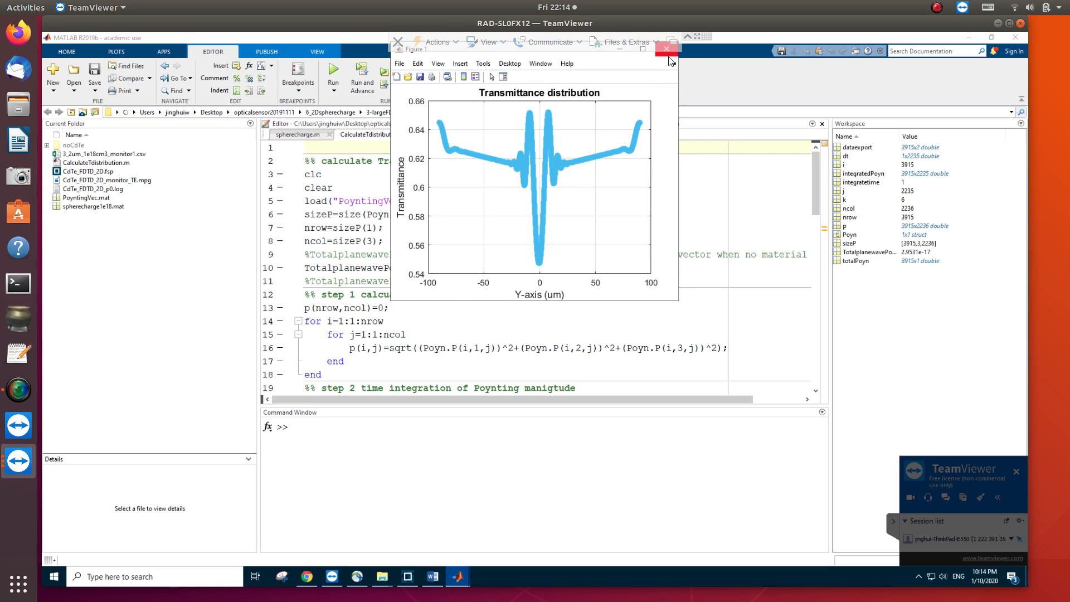
{"action": "left_click", "coordinate": [667, 48]}
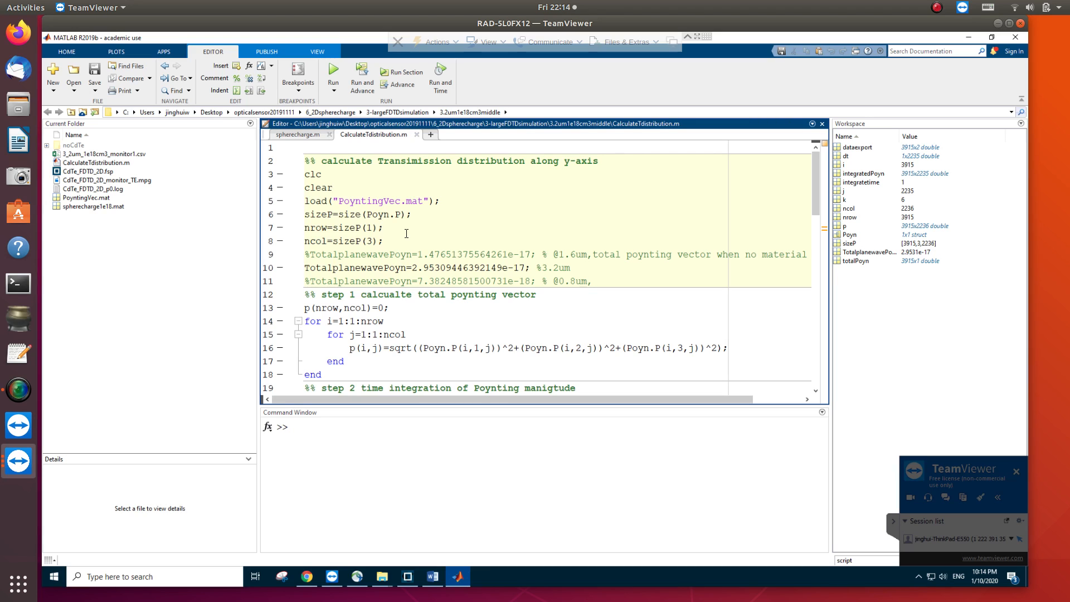
{"action": "scroll", "scroll_direction": "down", "scroll_amount": 3}
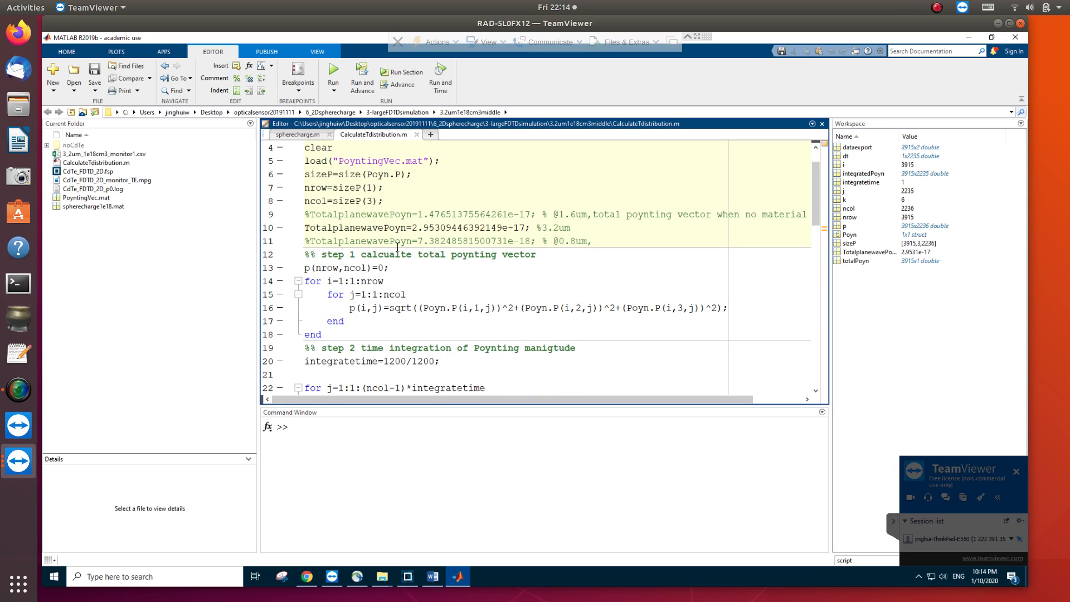
{"action": "scroll", "scroll_direction": "down", "scroll_amount": 3}
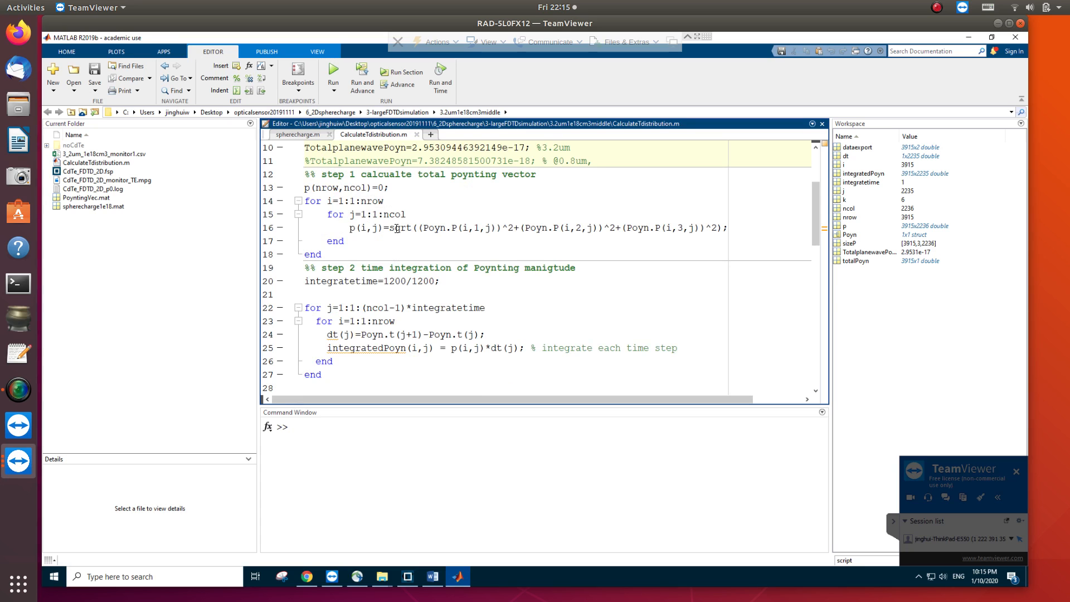
{"action": "scroll", "scroll_direction": "down", "scroll_amount": 3}
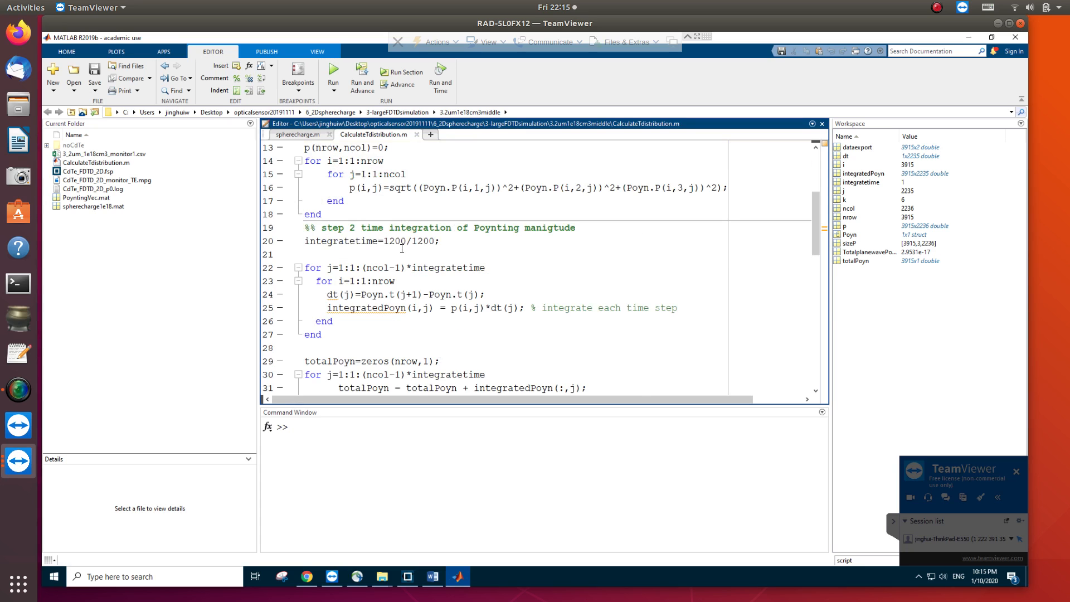
{"action": "scroll", "scroll_direction": "down", "scroll_amount": 3}
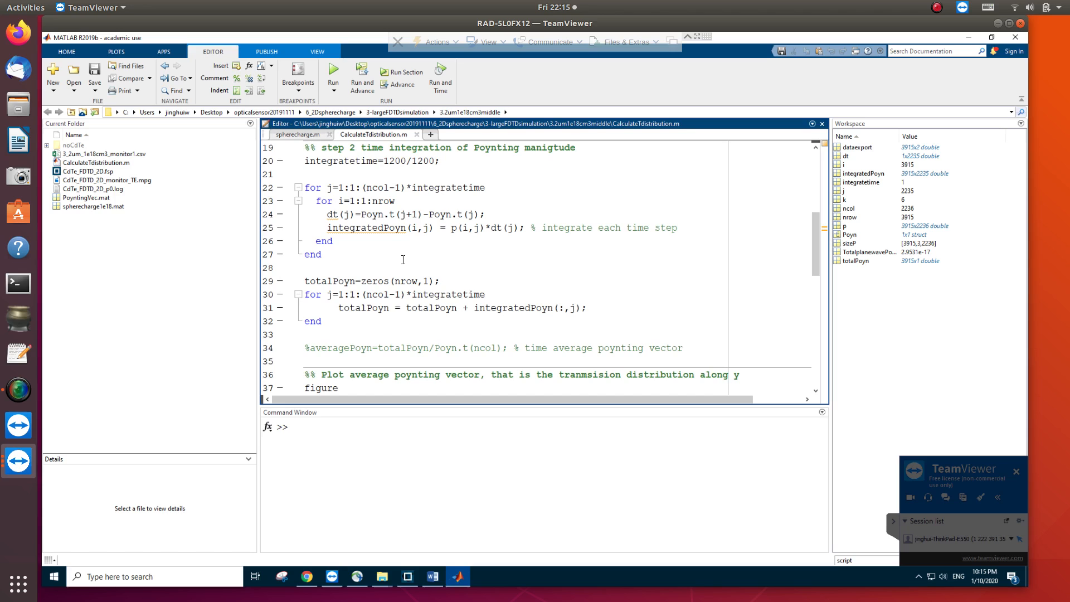
{"action": "scroll", "scroll_direction": "down", "scroll_amount": 3}
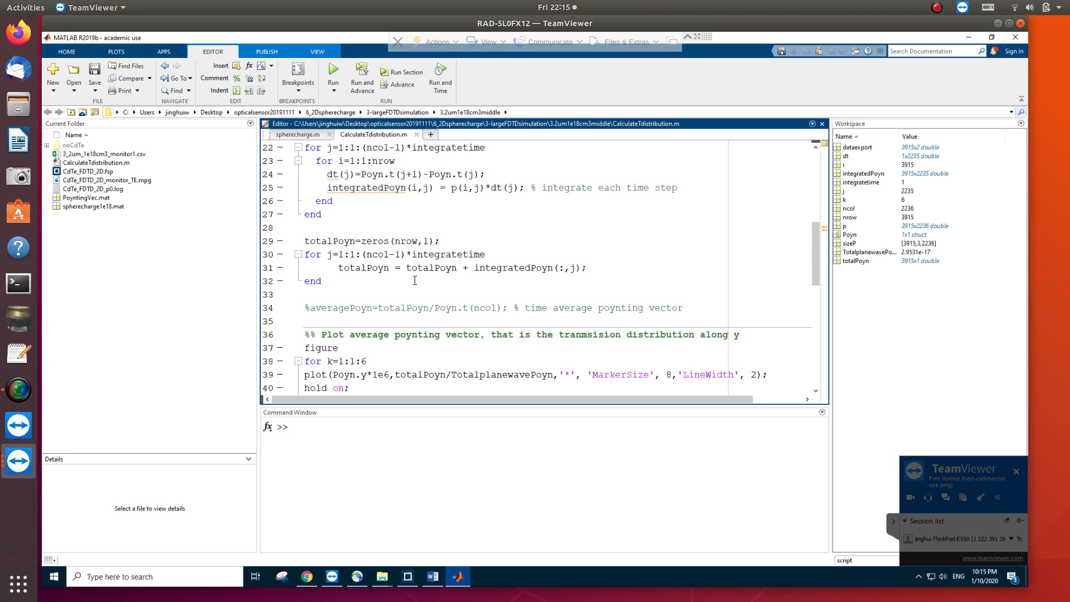
{"action": "scroll", "scroll_direction": "down", "scroll_amount": 3}
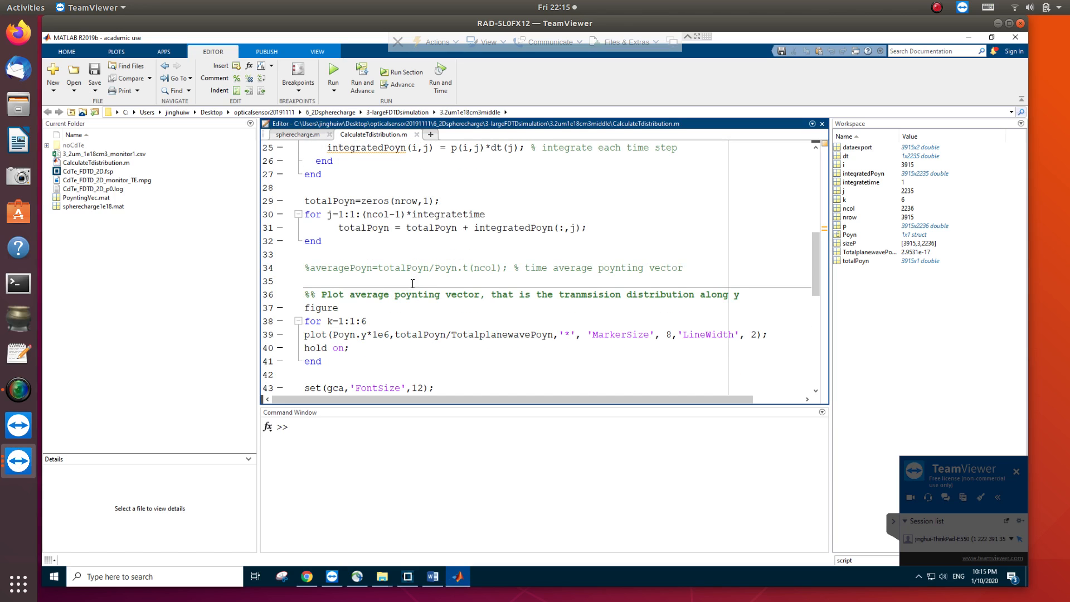
{"action": "scroll", "scroll_direction": "down", "scroll_amount": 3}
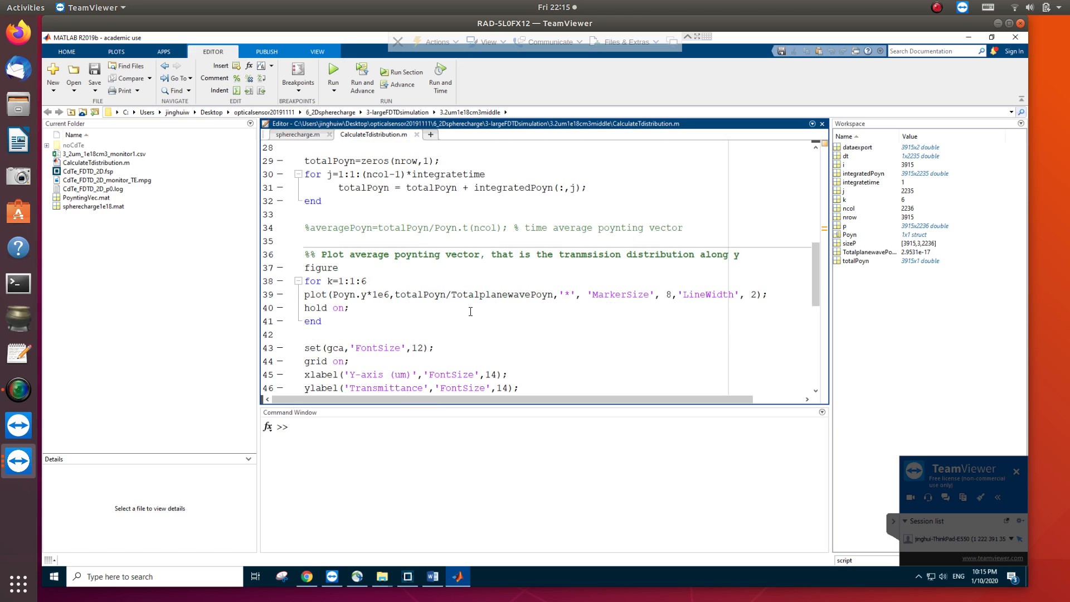
{"action": "scroll", "scroll_direction": "down", "scroll_amount": 3}
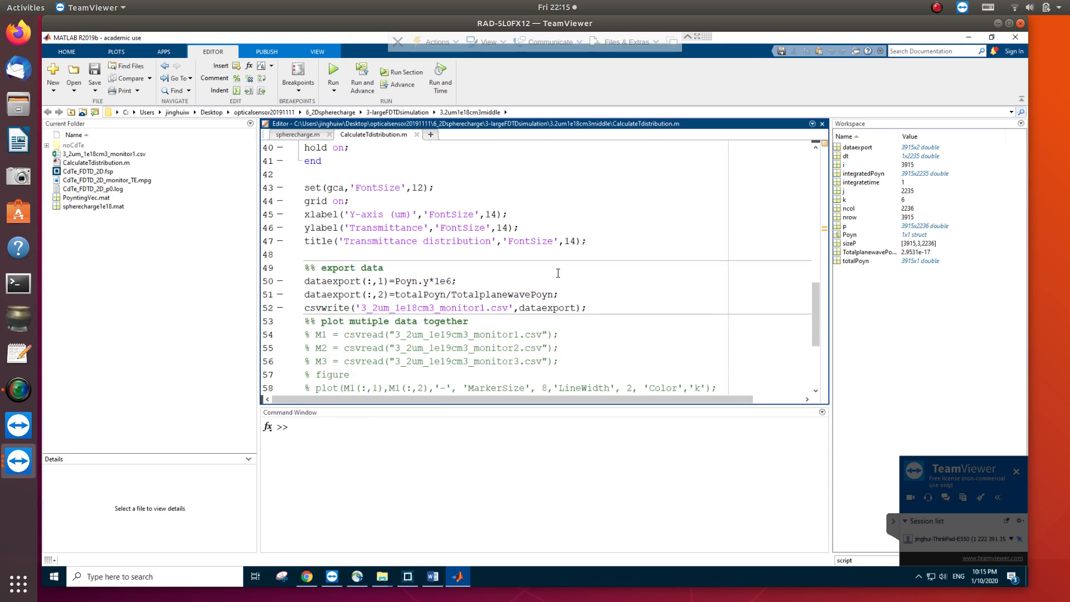
{"action": "scroll", "scroll_direction": "down", "scroll_amount": 3}
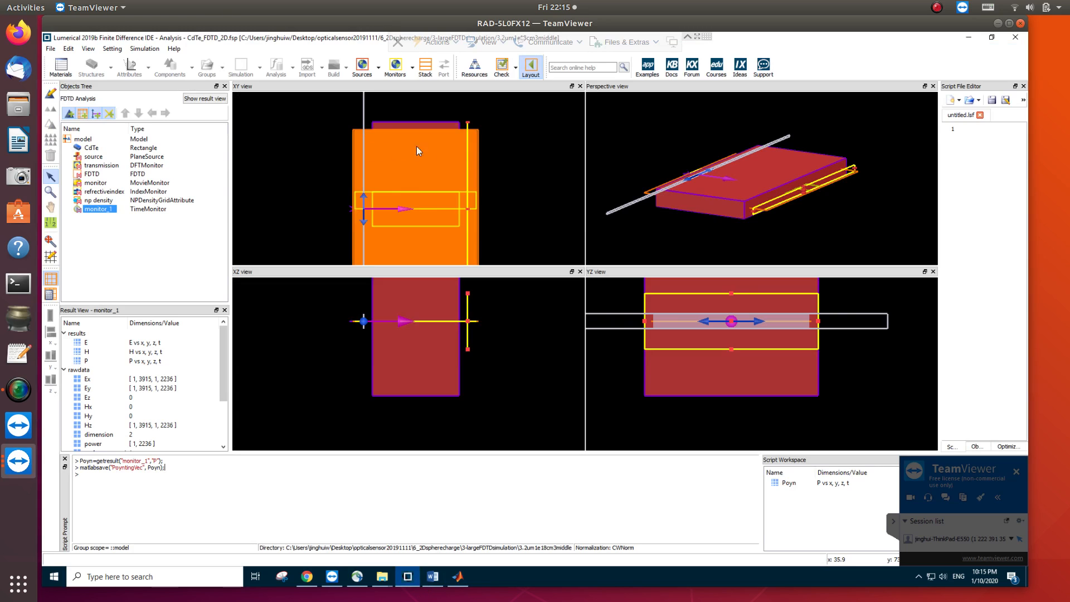
{"action": "mouse_move", "coordinate": [467, 149]}
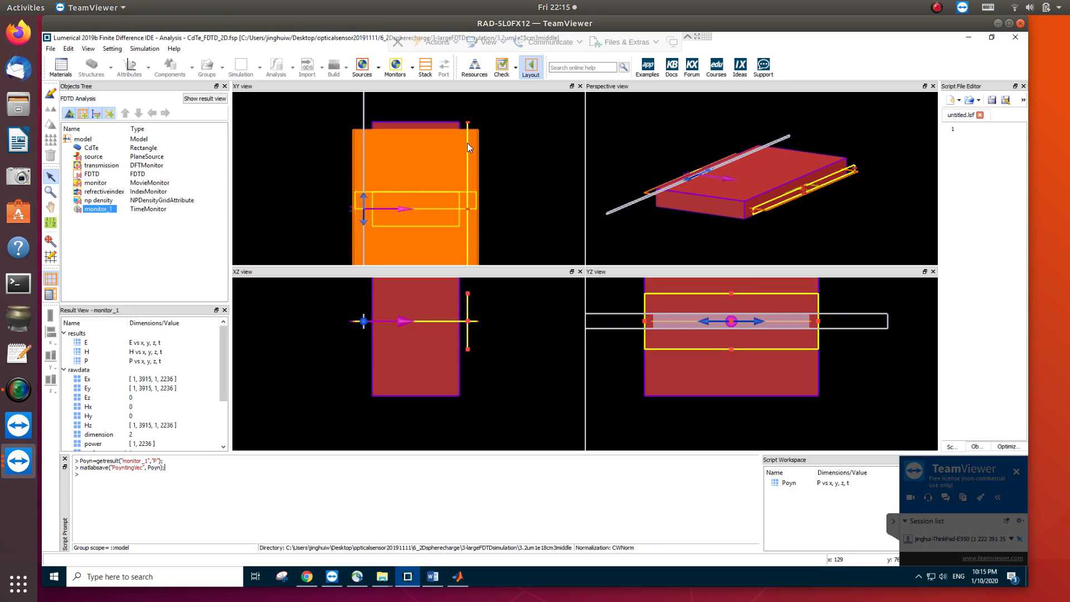
{"action": "mouse_move", "coordinate": [462, 146]}
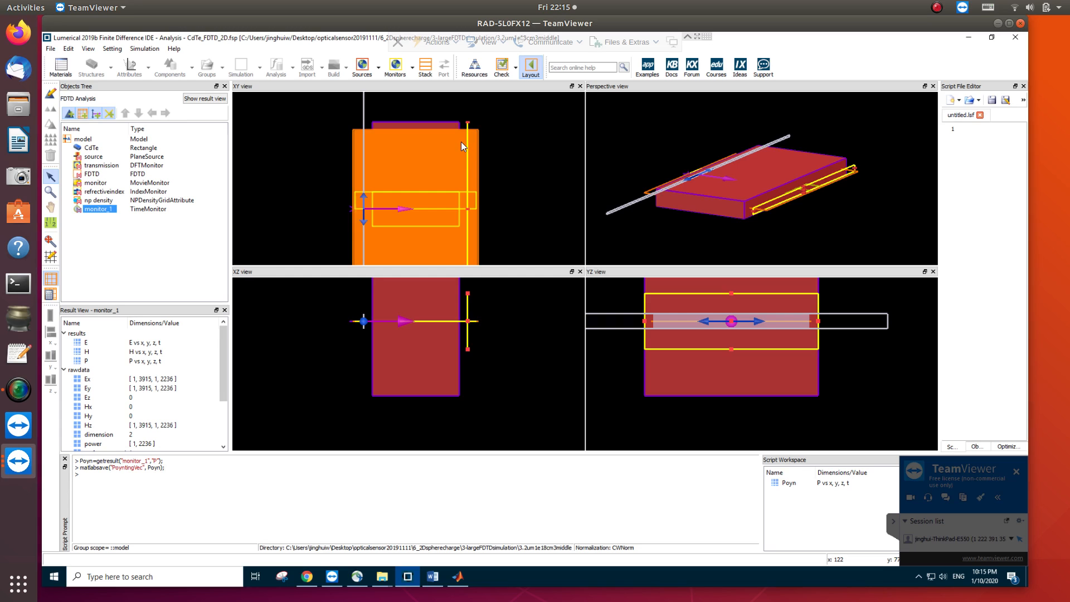
{"action": "mouse_move", "coordinate": [386, 135]}
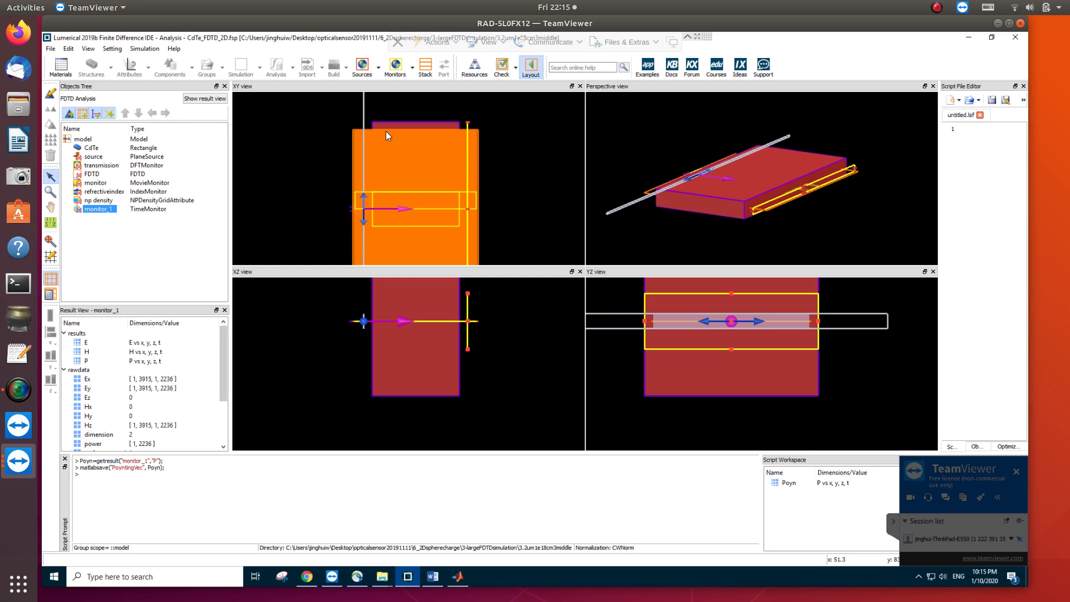
{"action": "mouse_move", "coordinate": [384, 150]}
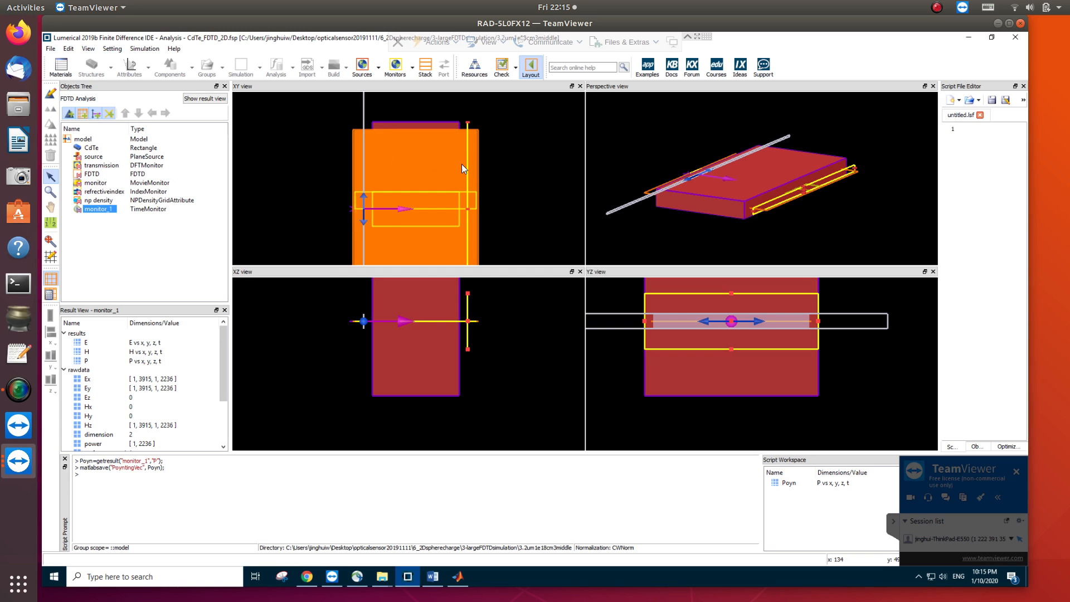
{"action": "mouse_move", "coordinate": [469, 148]}
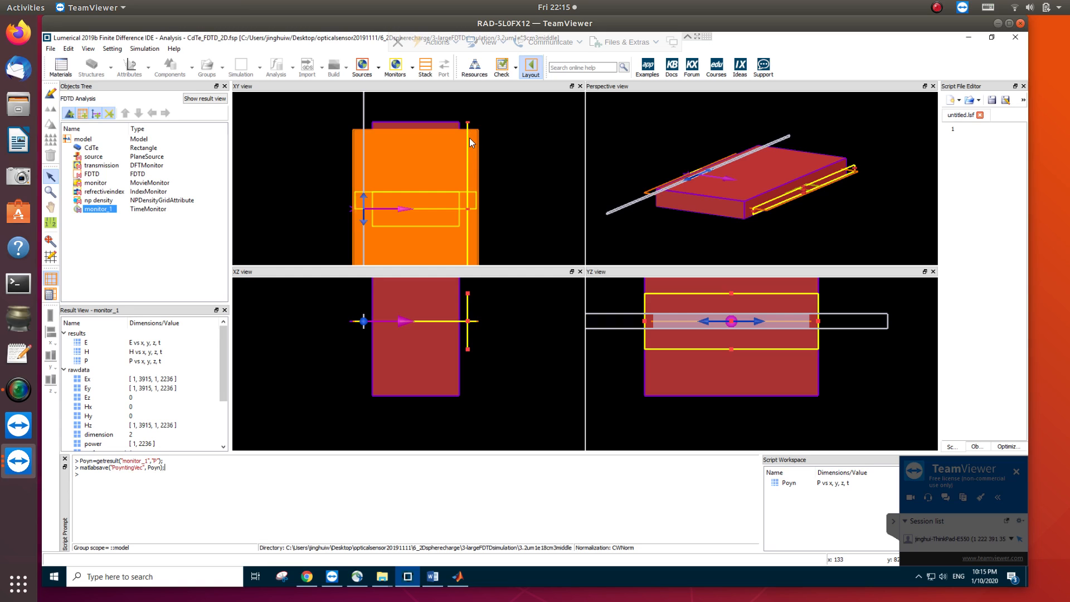
{"action": "mouse_move", "coordinate": [462, 155]}
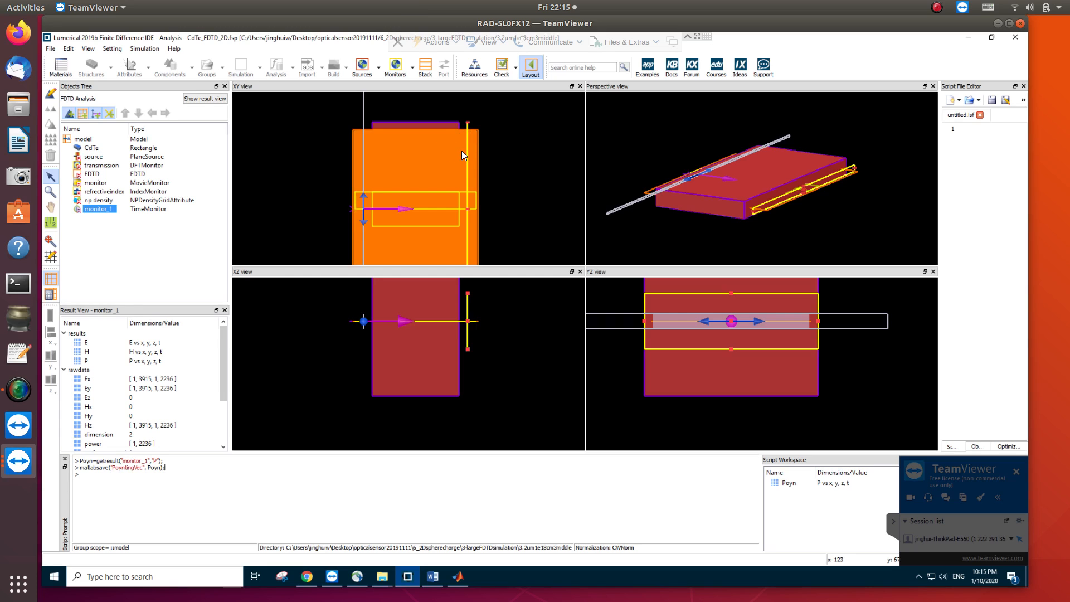
{"action": "mouse_move", "coordinate": [480, 152]}
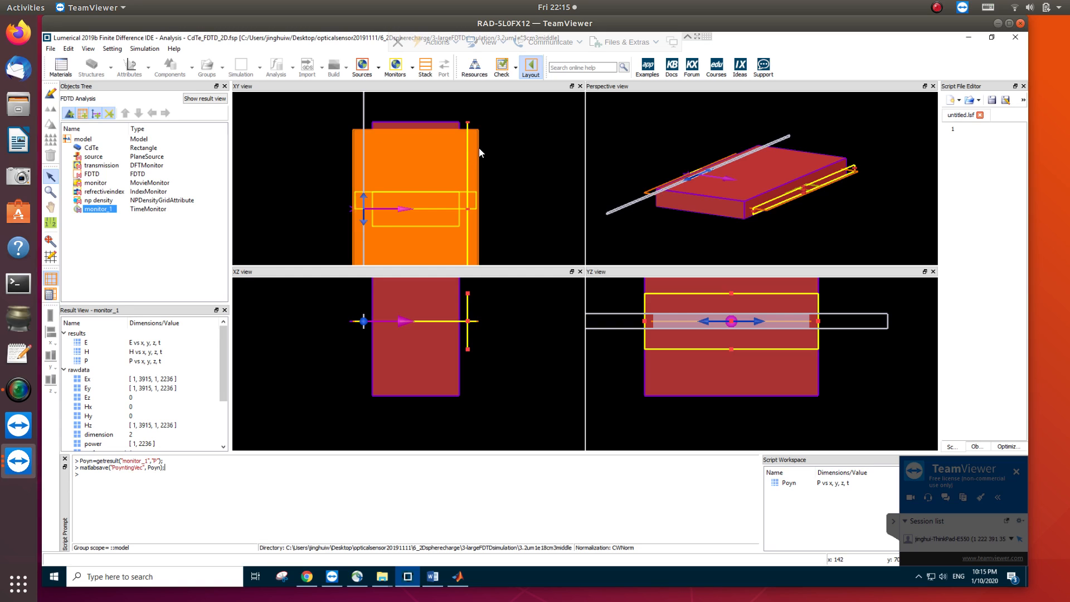
{"action": "mouse_move", "coordinate": [471, 179]}
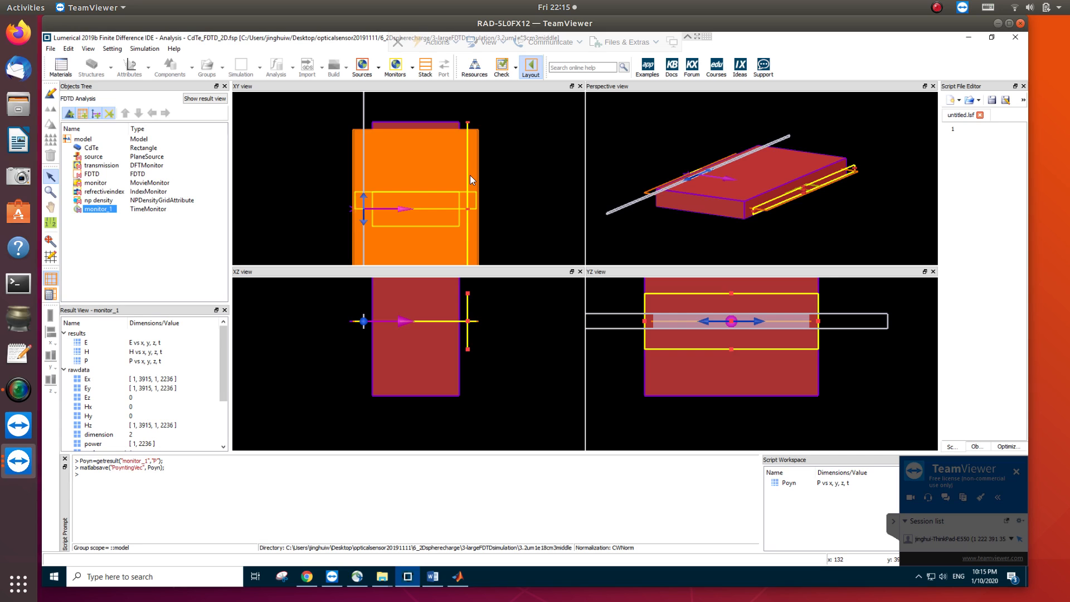
{"action": "mouse_move", "coordinate": [481, 427]}
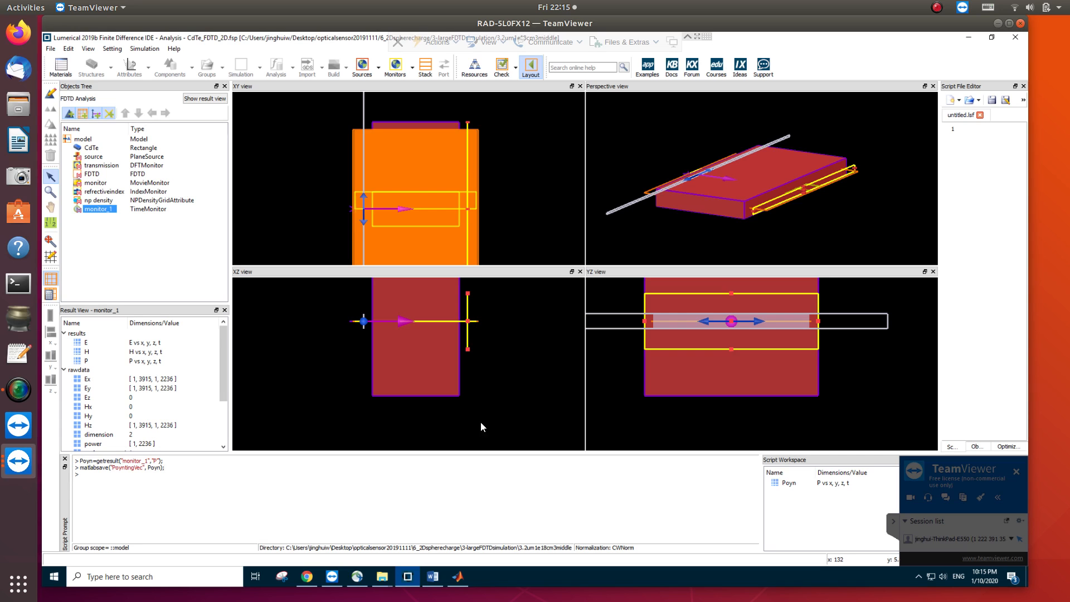
Switch back to MATLAB's CalculateTdistribution script at its time-integration section
{"action": "left_click", "coordinate": [456, 576]}
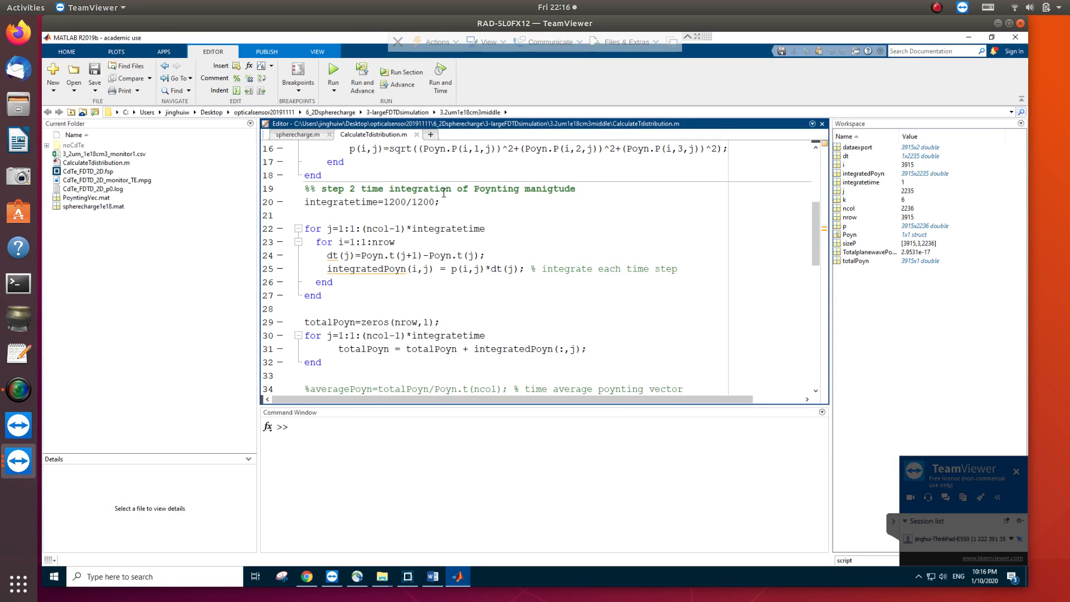
Bring the CdTe_FDTD_2D project with monitor_1 results back on screen
{"action": "double_click", "coordinate": [390, 201]}
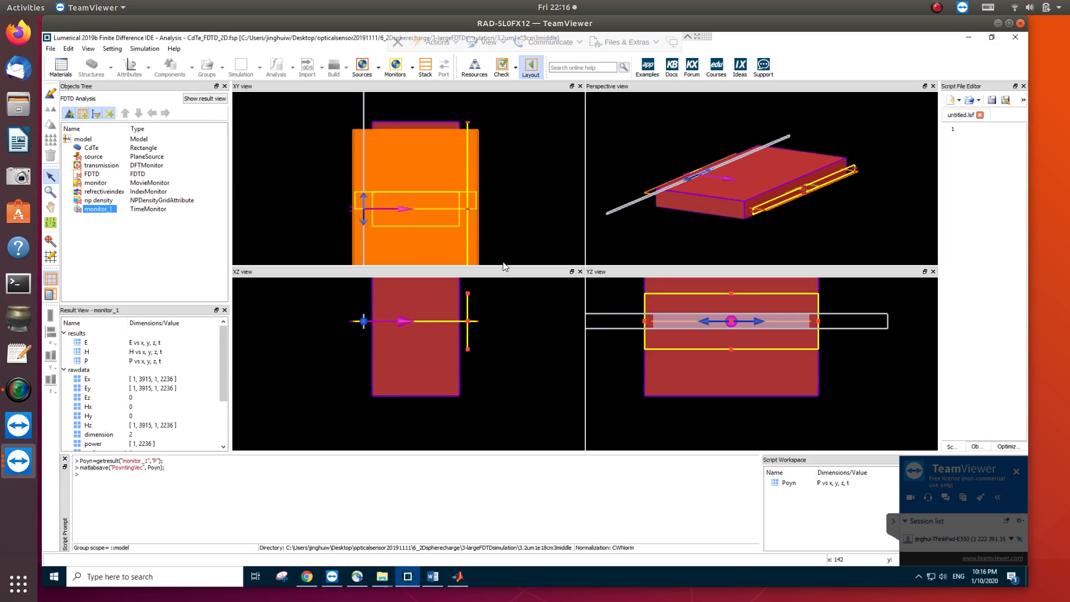
{"action": "mouse_move", "coordinate": [471, 135]}
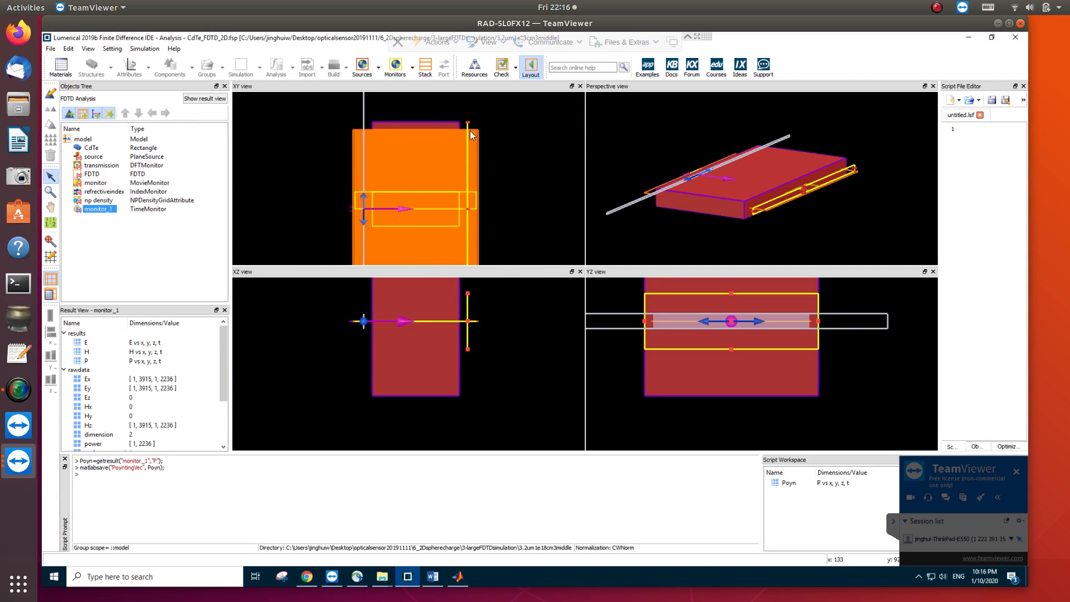
{"action": "mouse_move", "coordinate": [476, 160]}
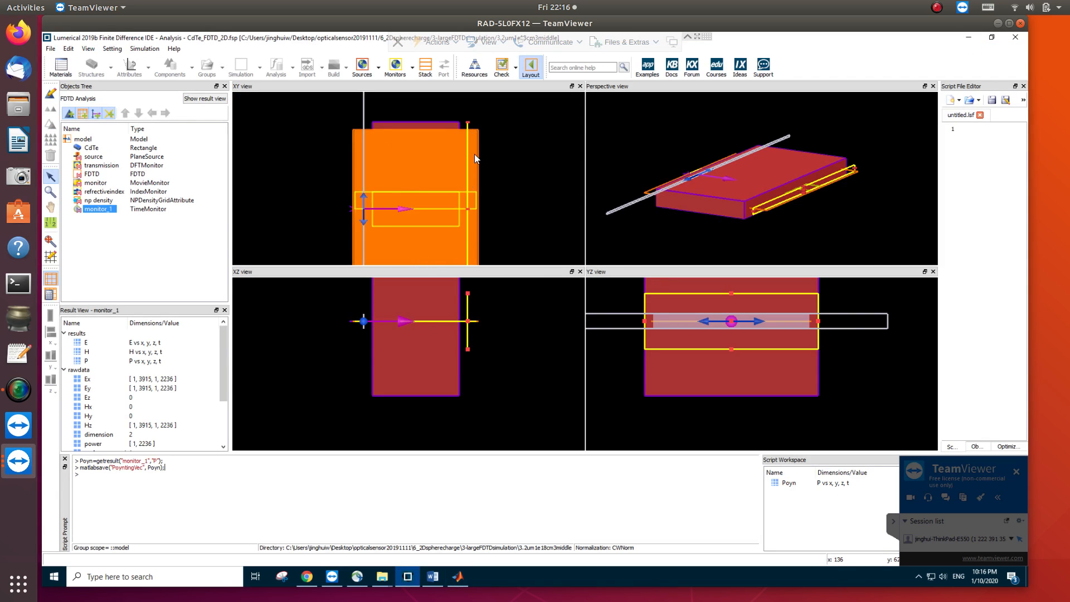
{"action": "mouse_move", "coordinate": [466, 151]}
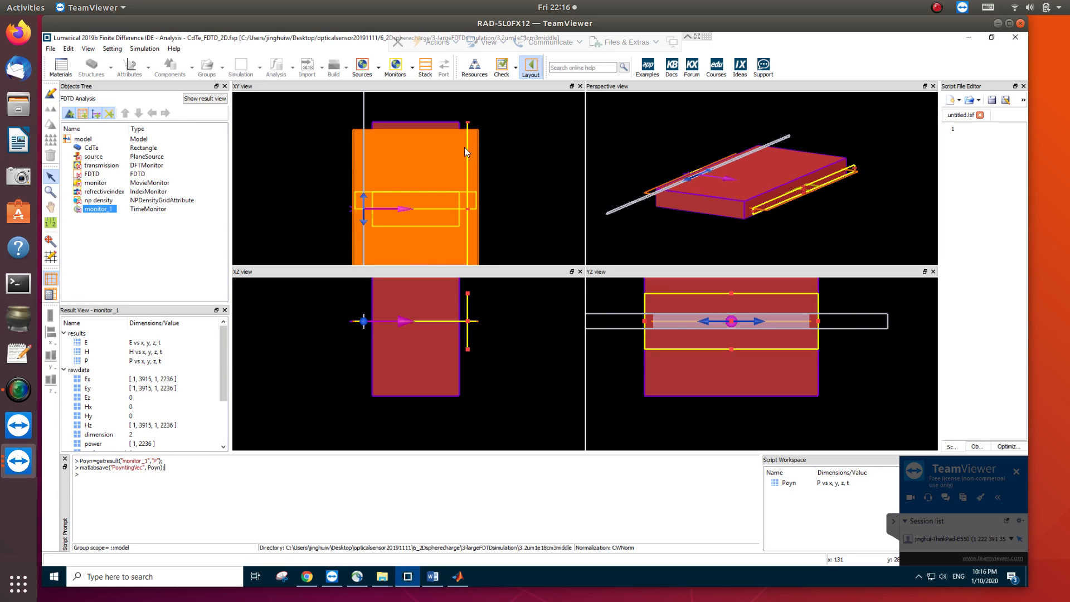
{"action": "mouse_move", "coordinate": [523, 346]}
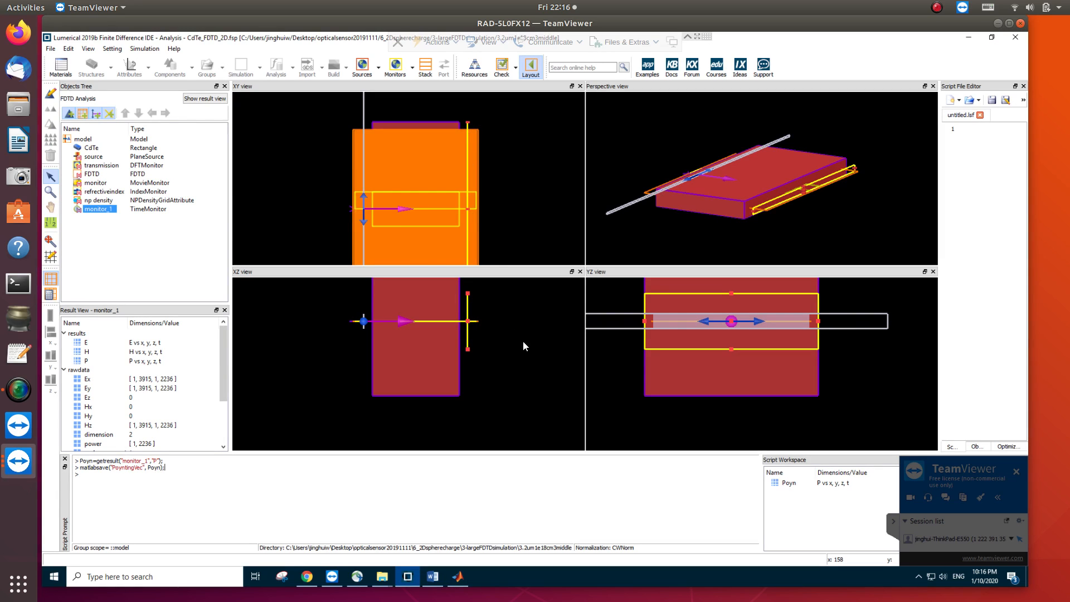
{"action": "mouse_move", "coordinate": [19, 389]}
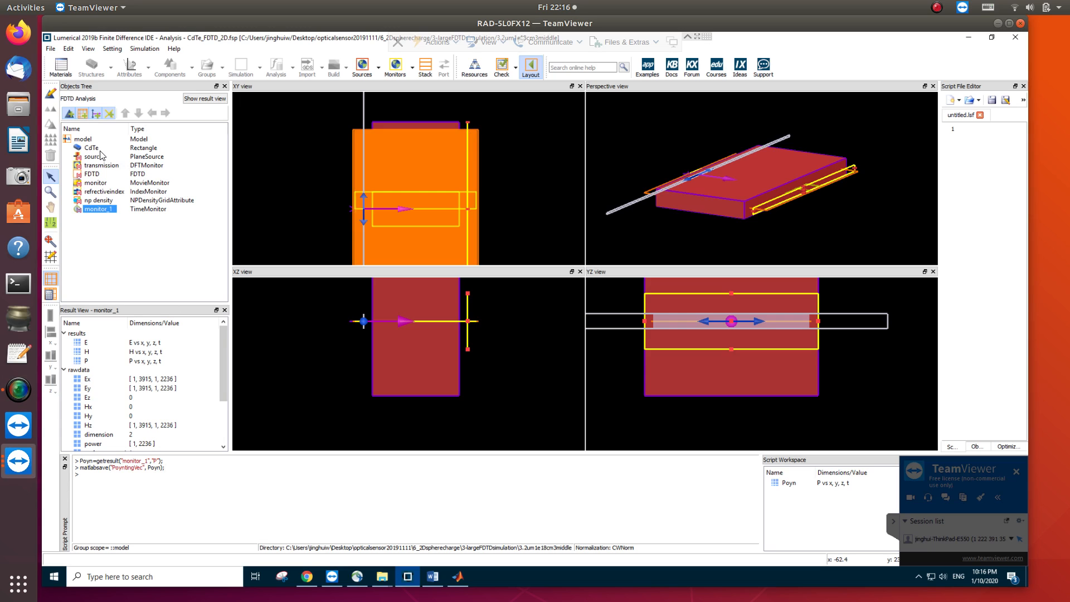
Edit the plane wave source and view its Frequency/Wavelength settings showing 3.2 µm start and stop
{"action": "right_click", "coordinate": [93, 156]}
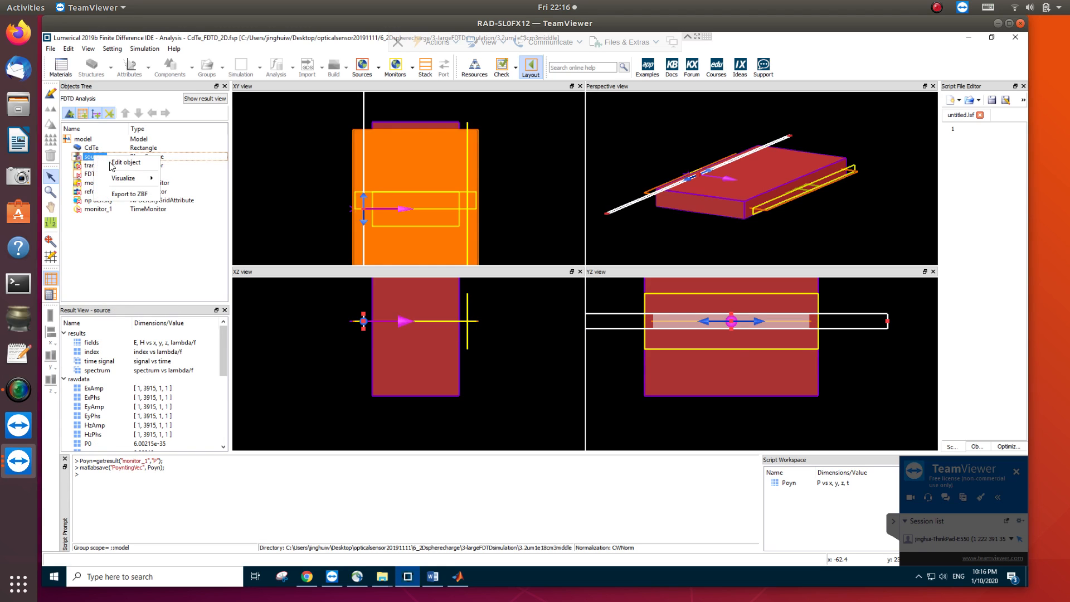
{"action": "left_click", "coordinate": [125, 162]}
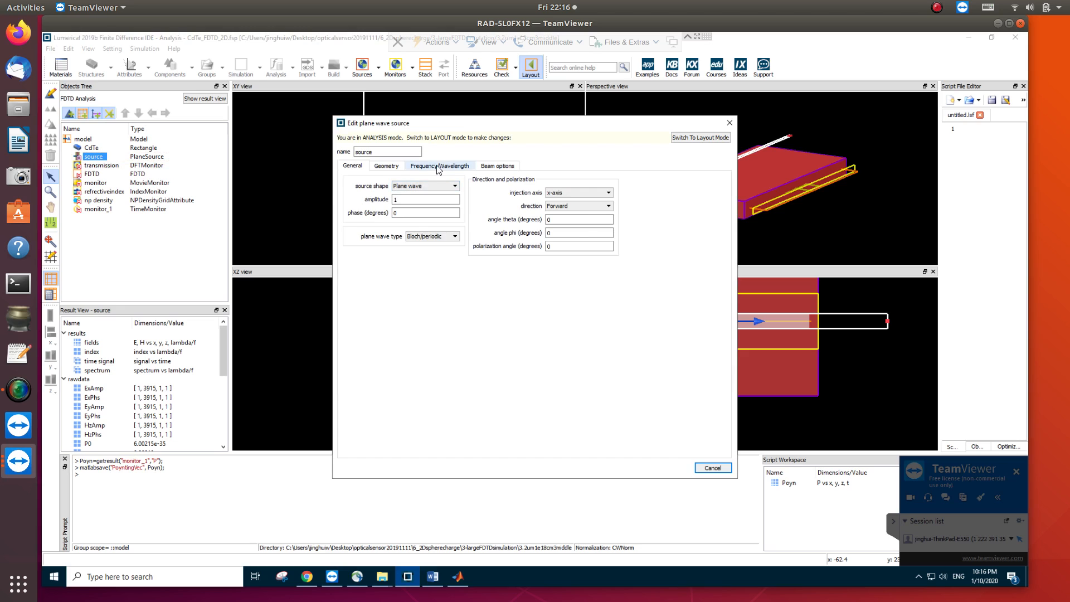
{"action": "left_click", "coordinate": [441, 165]}
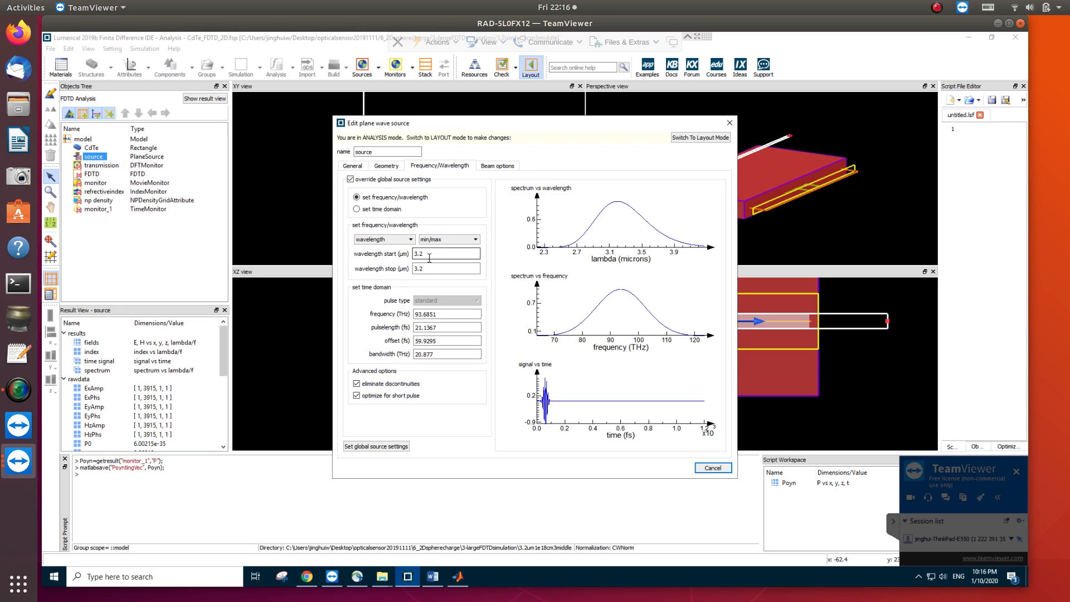